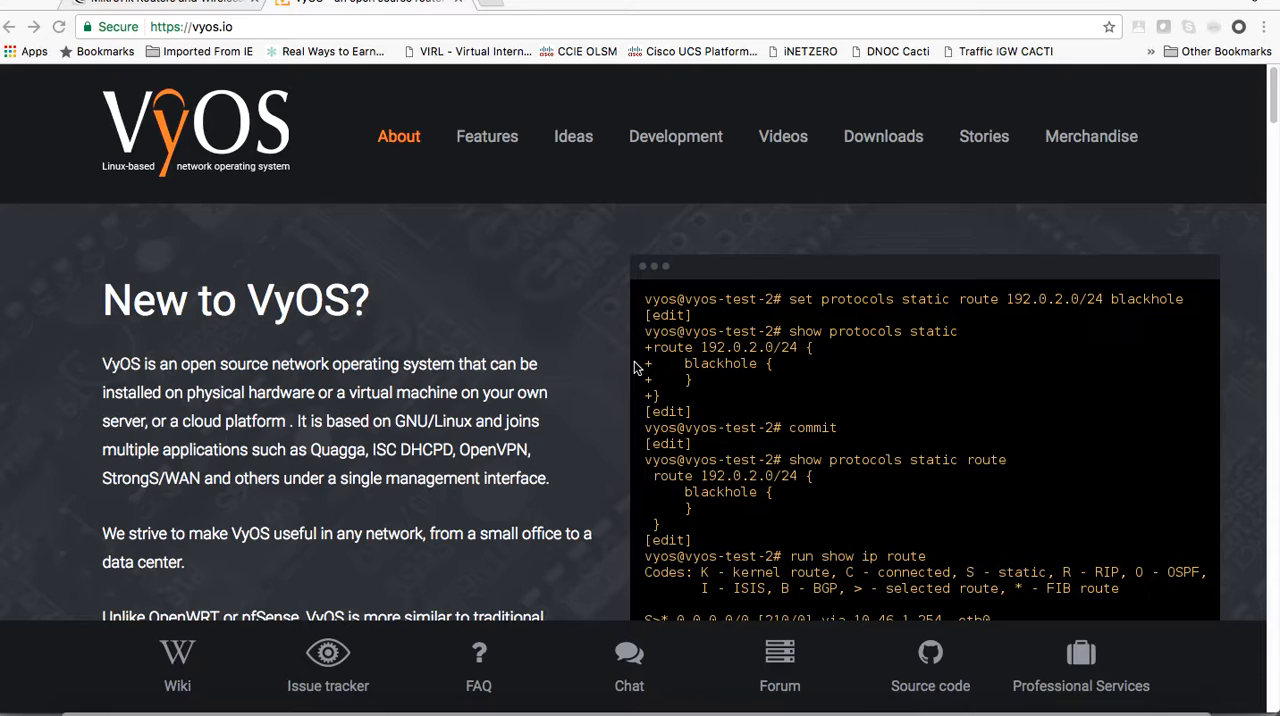
pyautogui.moveTo(812, 184)
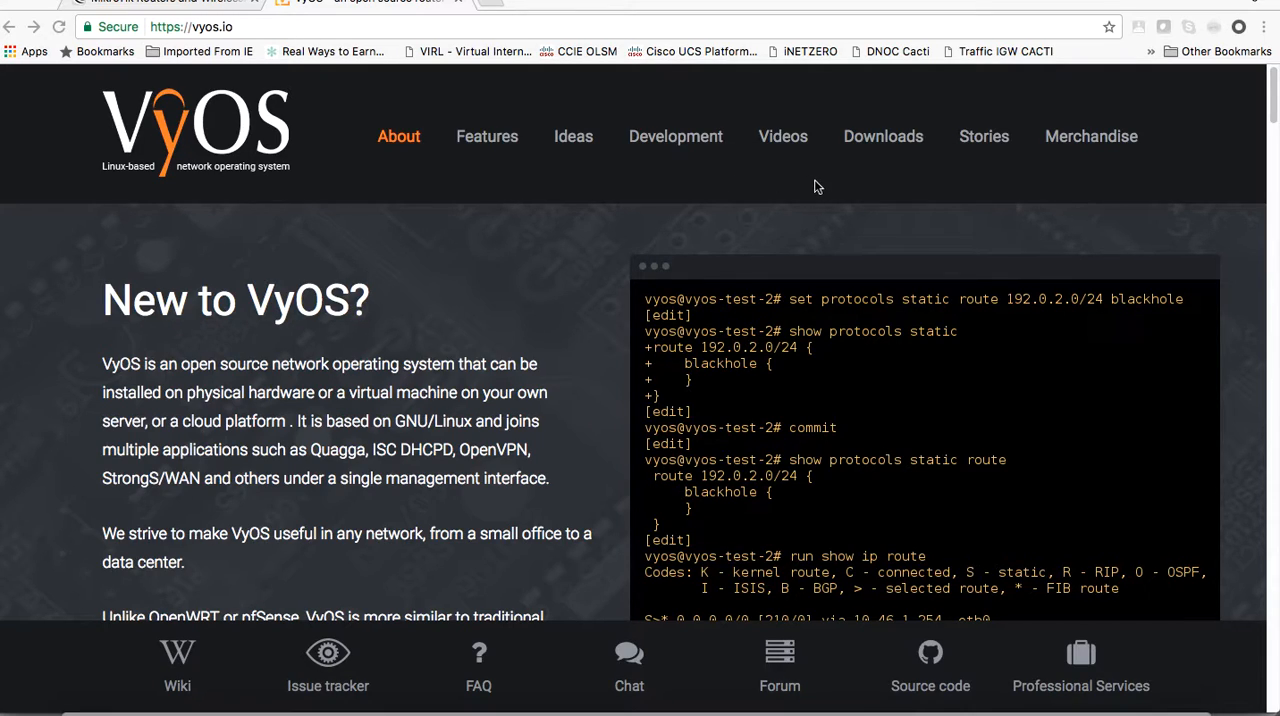
pyautogui.moveTo(786, 338)
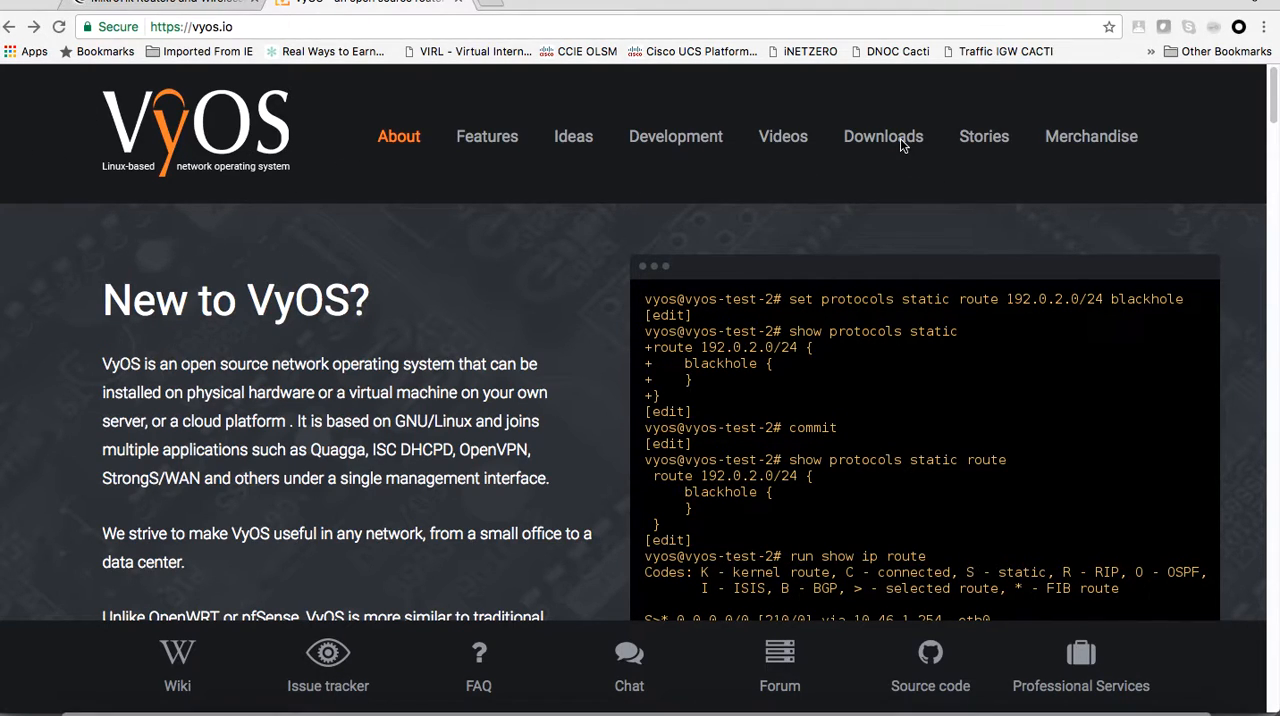
# Step: Go from vyos.io Downloads to the VyOS 1.1.7 stable release file listing
pyautogui.scroll(-3)
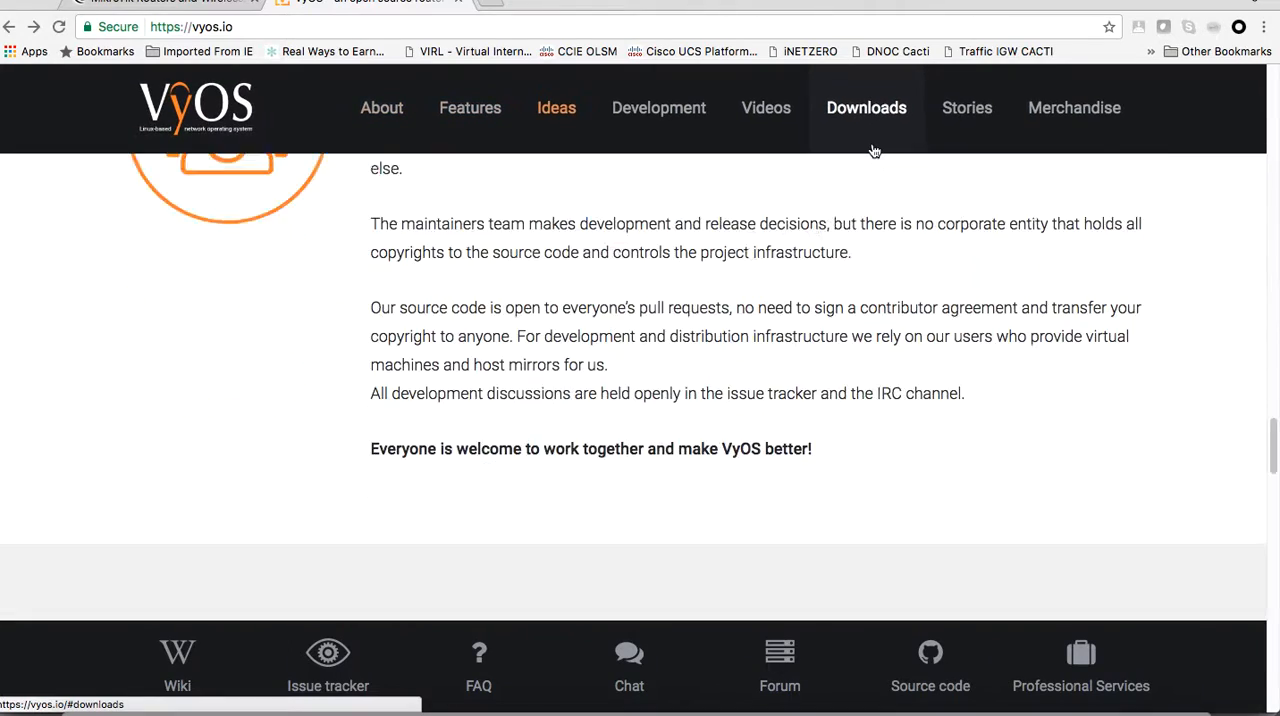
pyautogui.click(866, 108)
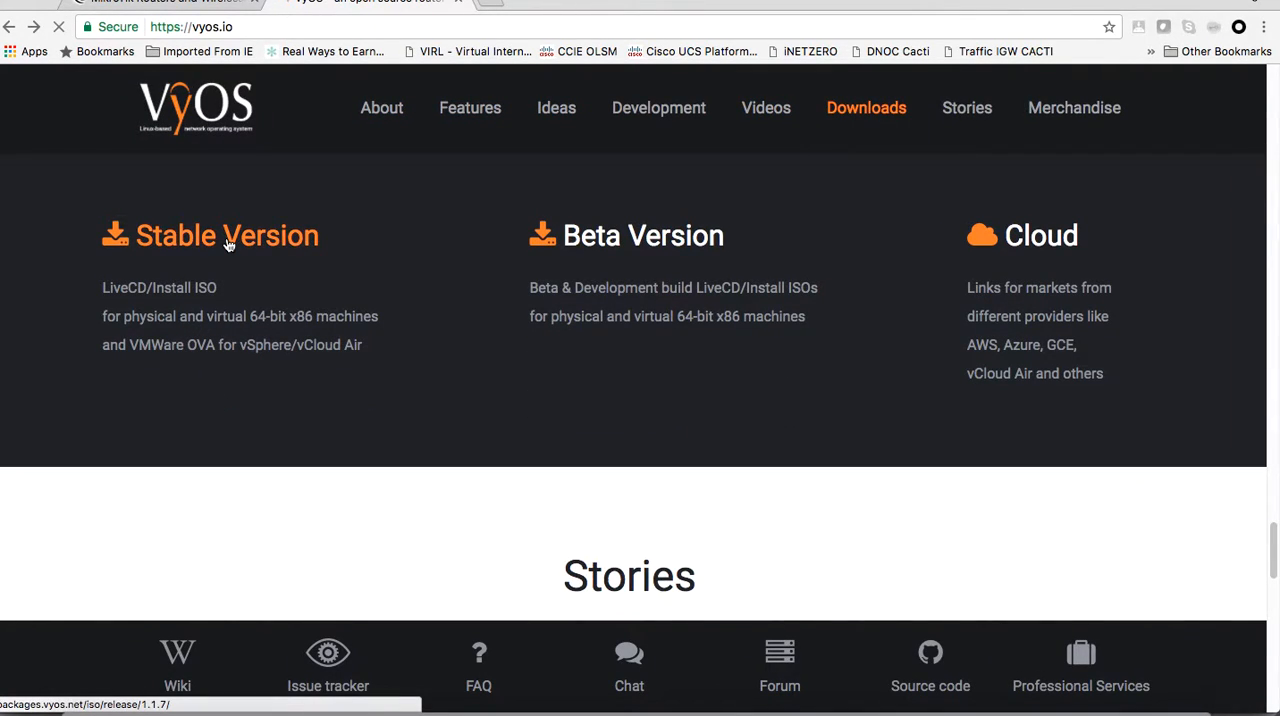
pyautogui.click(225, 235)
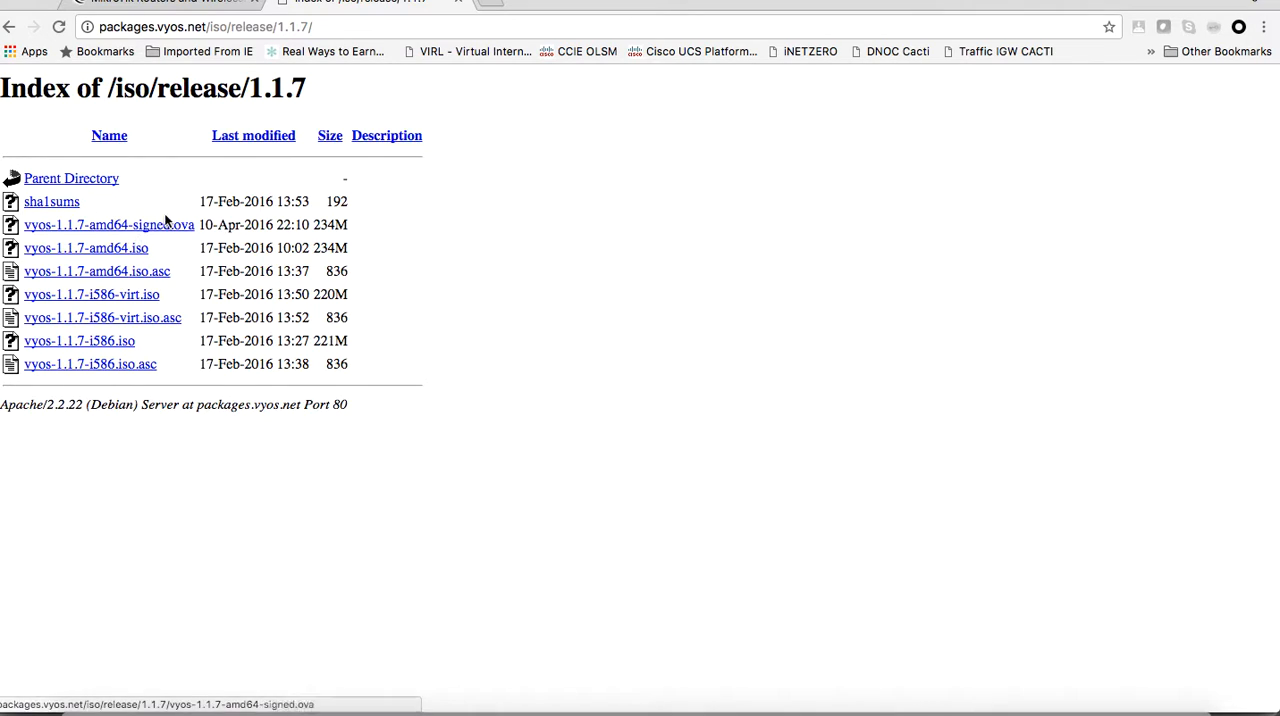
pyautogui.moveTo(153, 224)
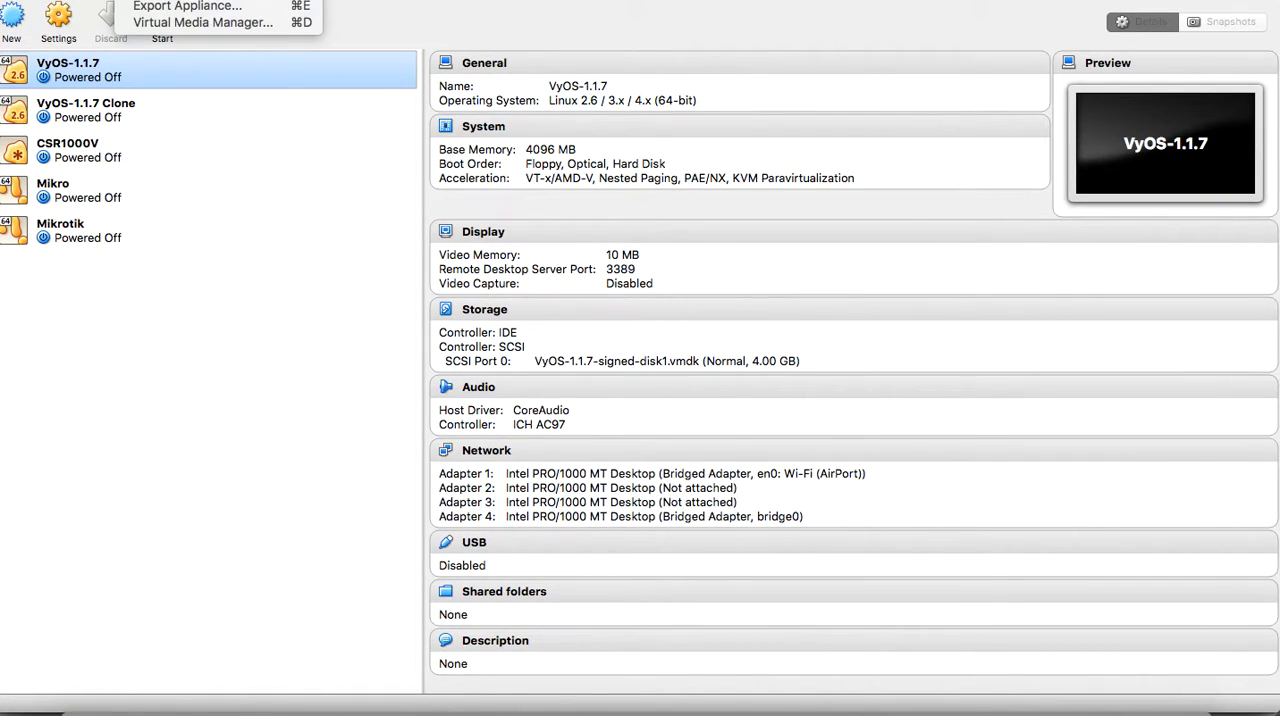
# Step: Select vyos-1.1.7-amd64-signed.ova from Downloads in VirtualBox's Import Appliance wizard
pyautogui.click(186, 6)
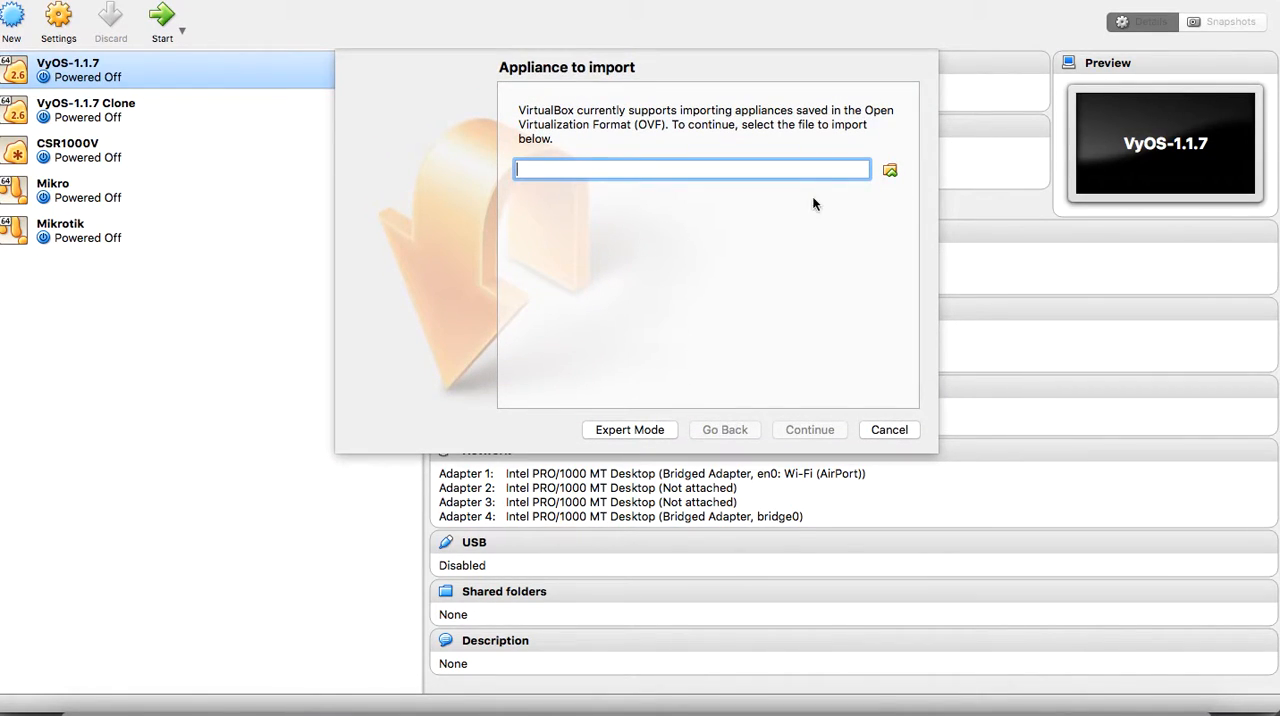
pyautogui.click(889, 169)
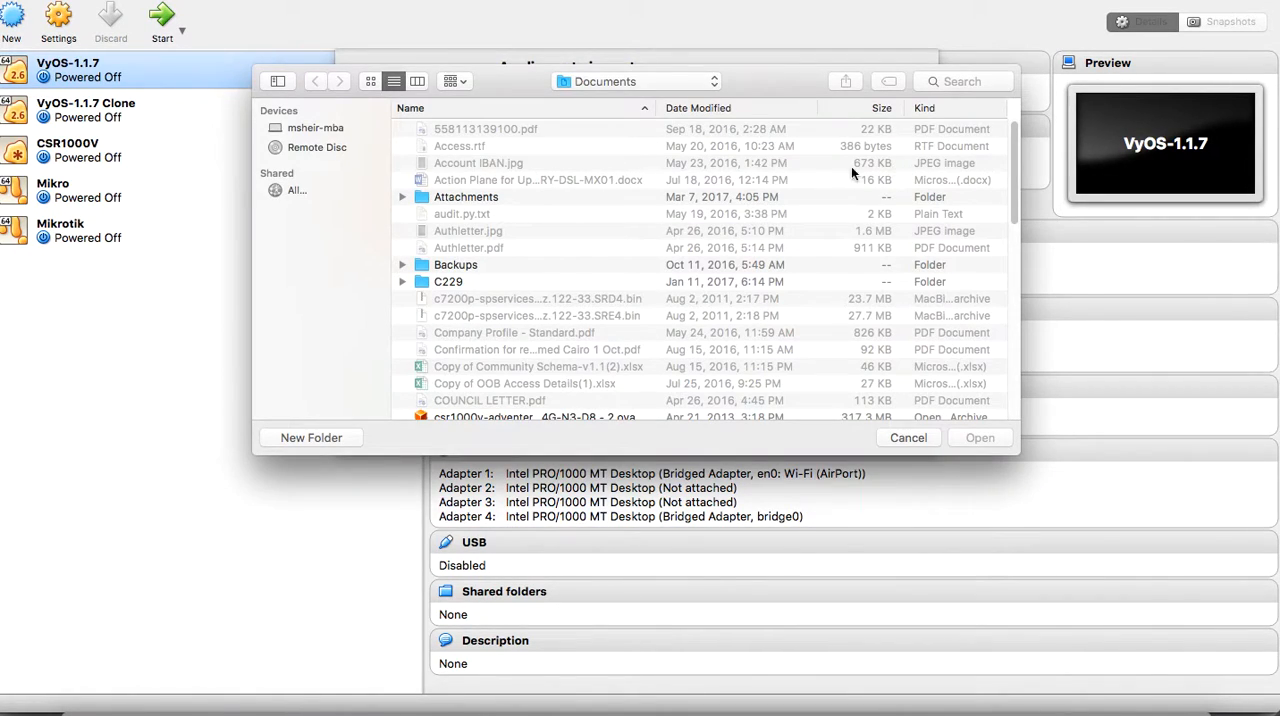
pyautogui.click(635, 81)
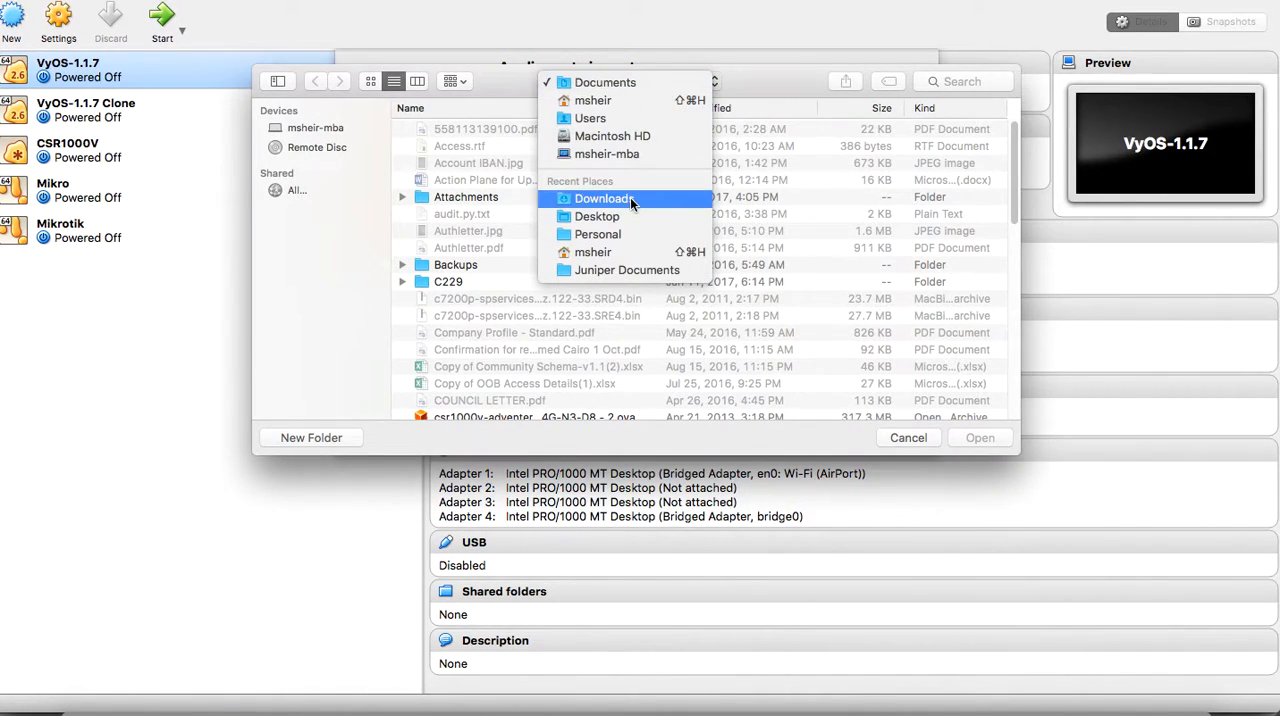
pyautogui.click(603, 198)
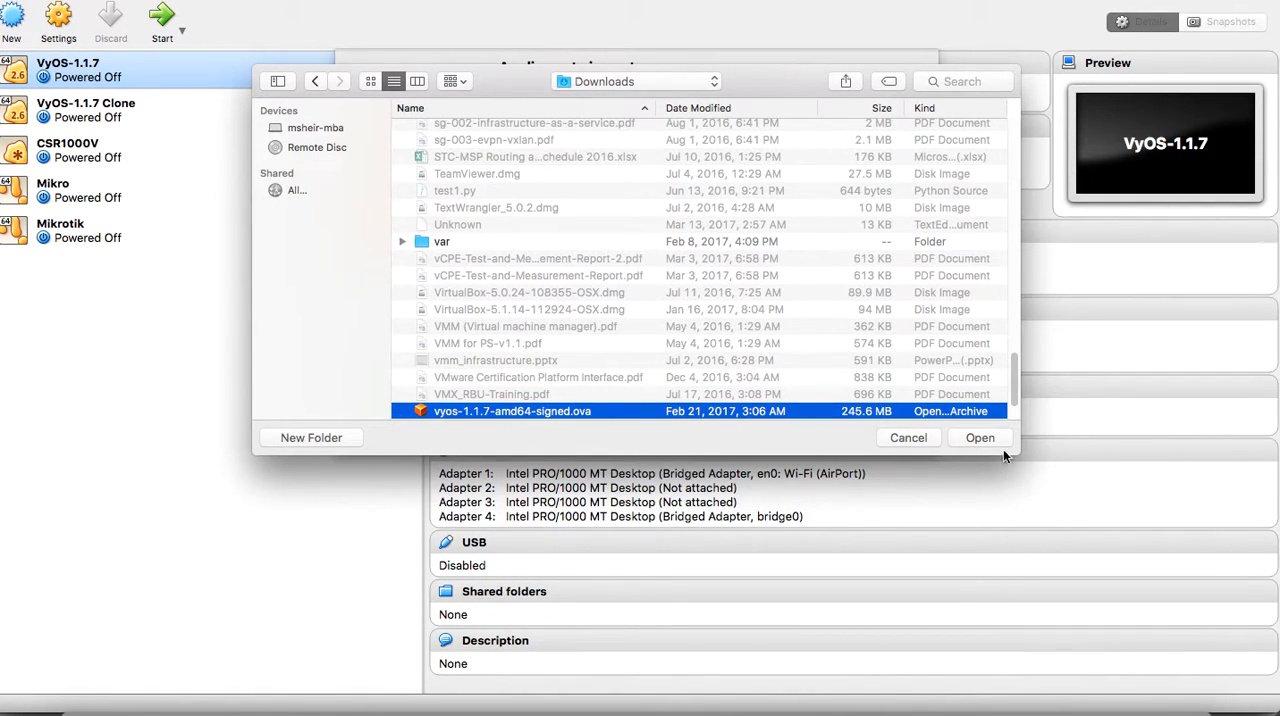
pyautogui.click(980, 437)
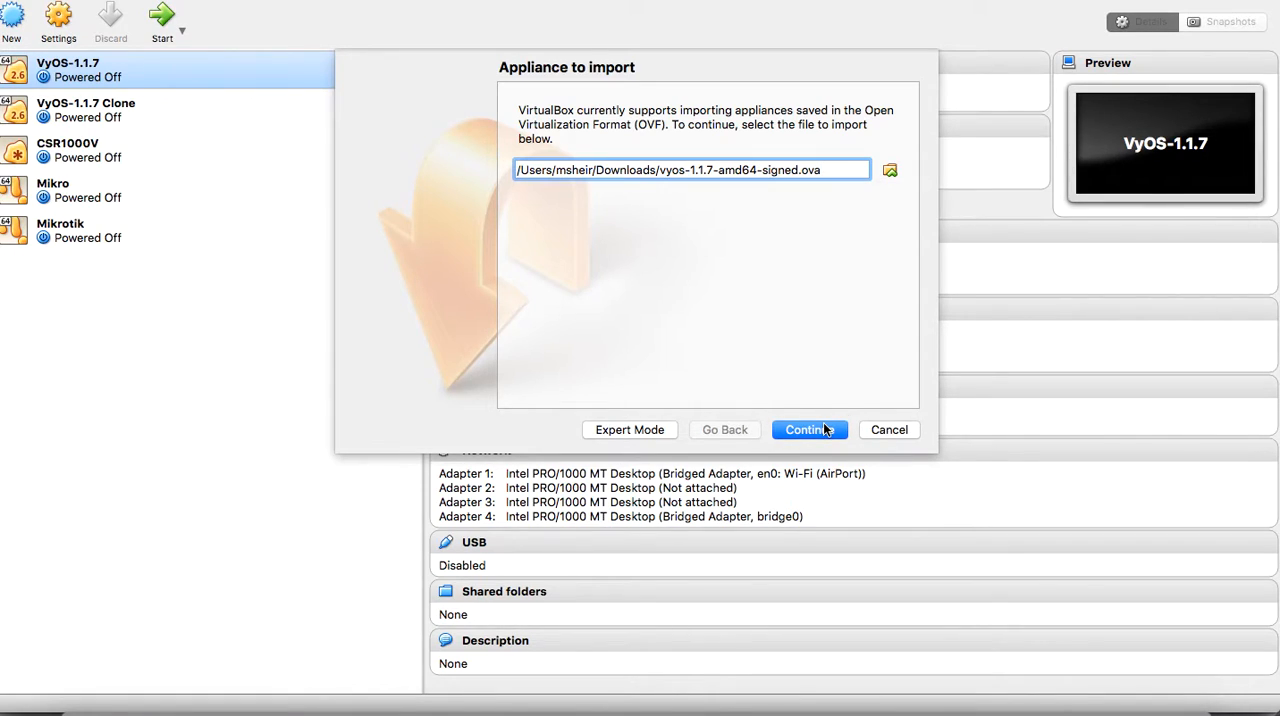
pyautogui.click(809, 429)
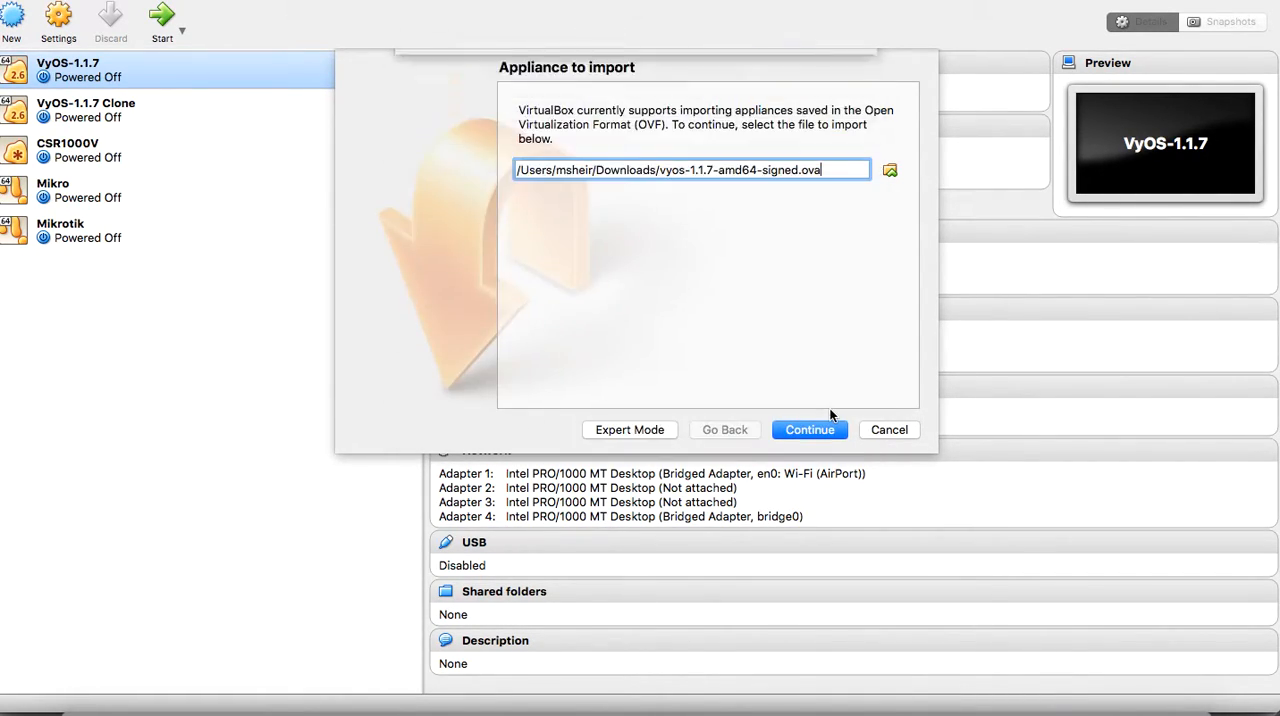
# Step: Import the VyOS OVA with all network card MAC addresses reinitialized, creating VyOS-1.1.7_1
pyautogui.click(809, 429)
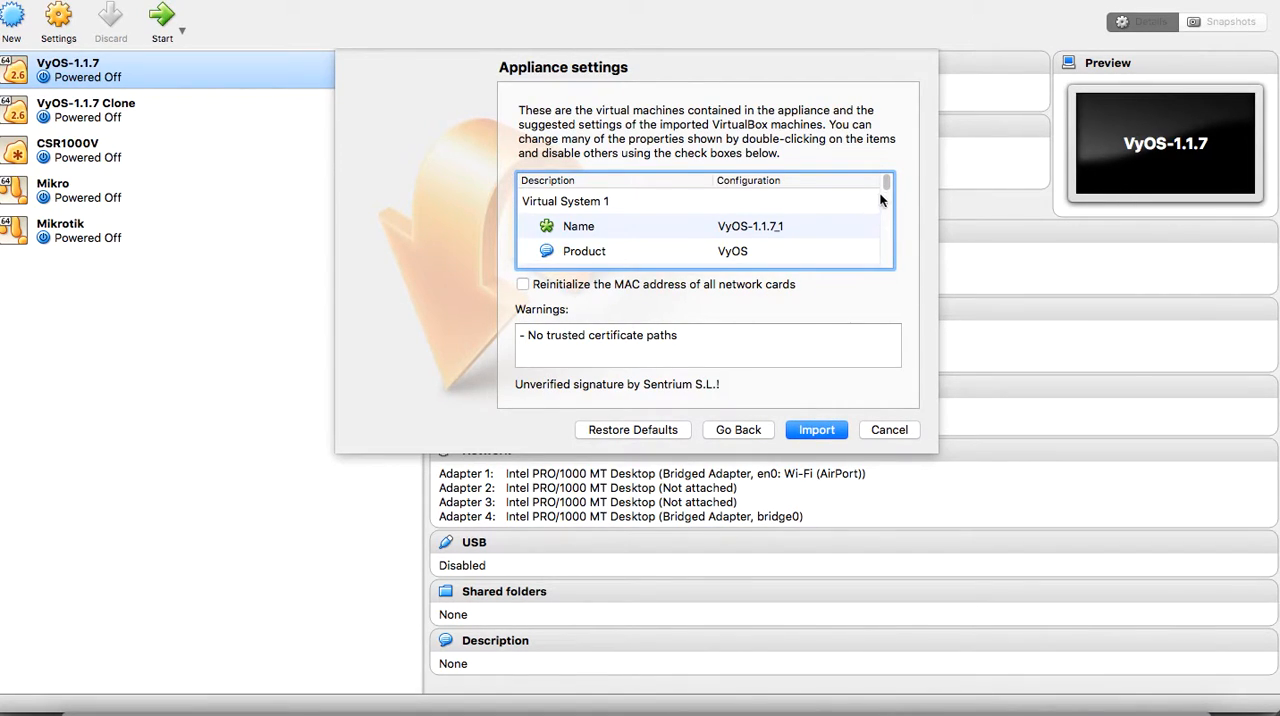
pyautogui.click(521, 284)
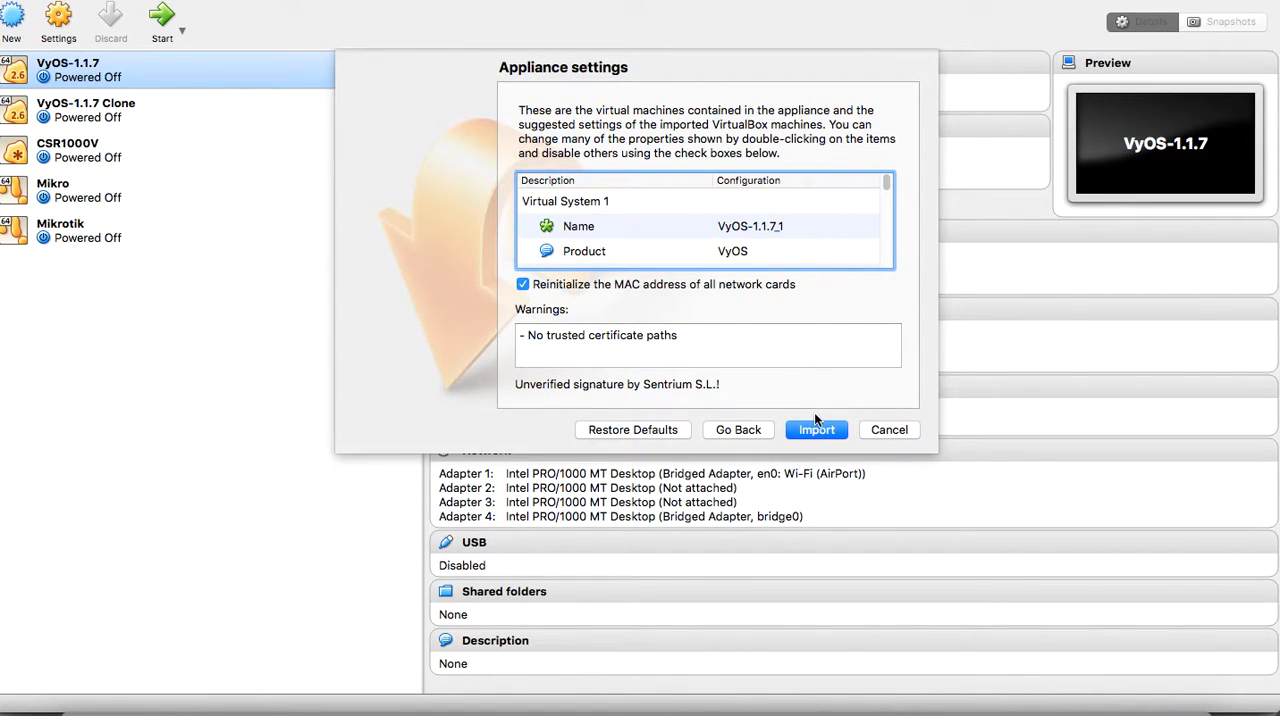
pyautogui.click(816, 429)
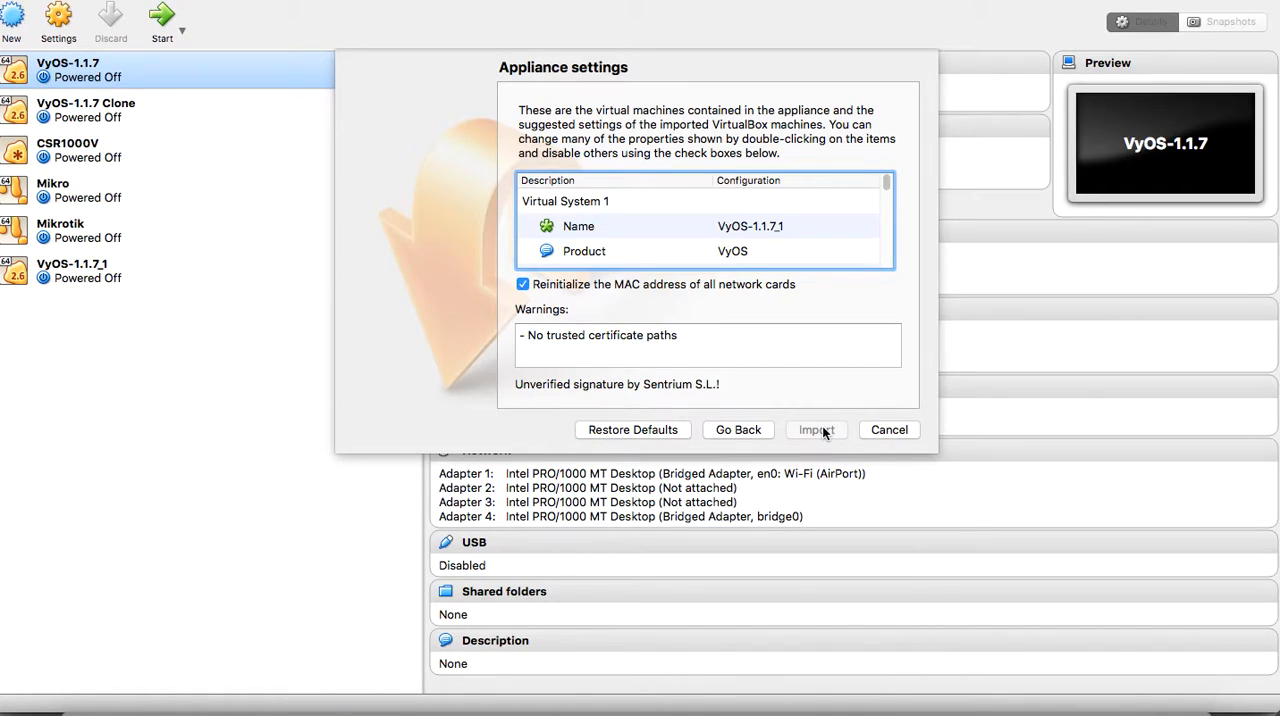
pyautogui.click(816, 429)
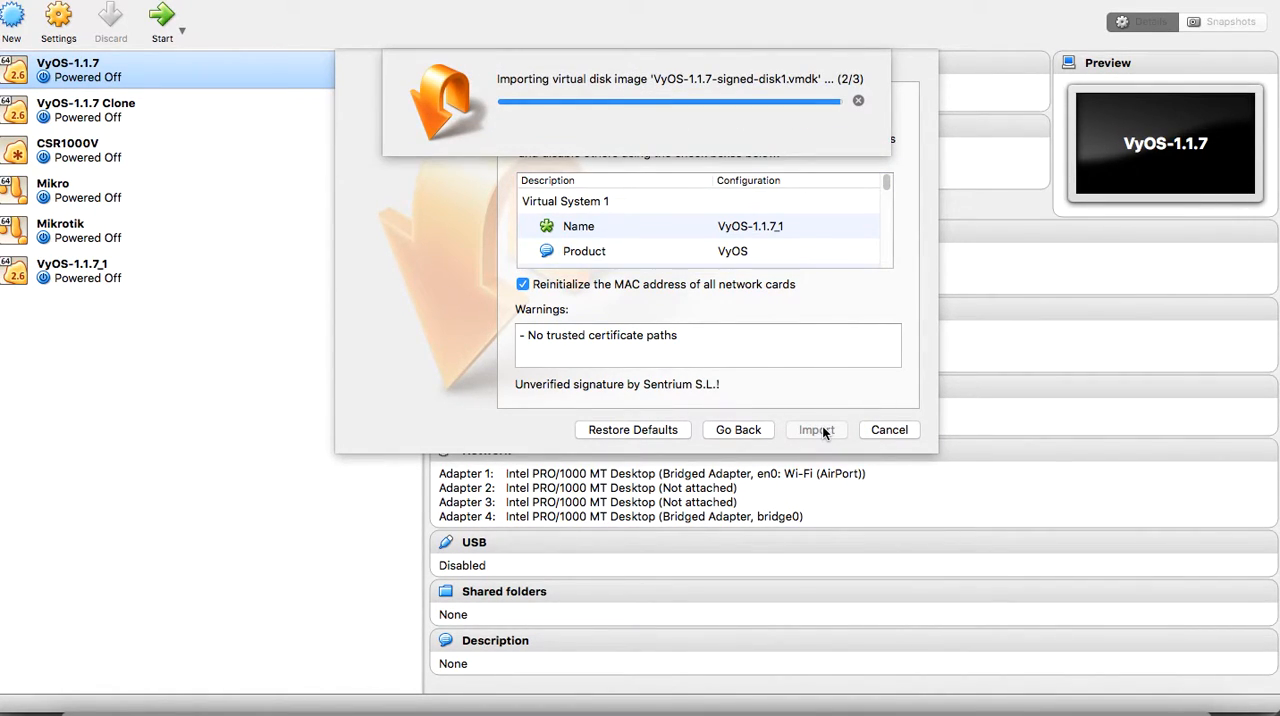
pyautogui.click(815, 429)
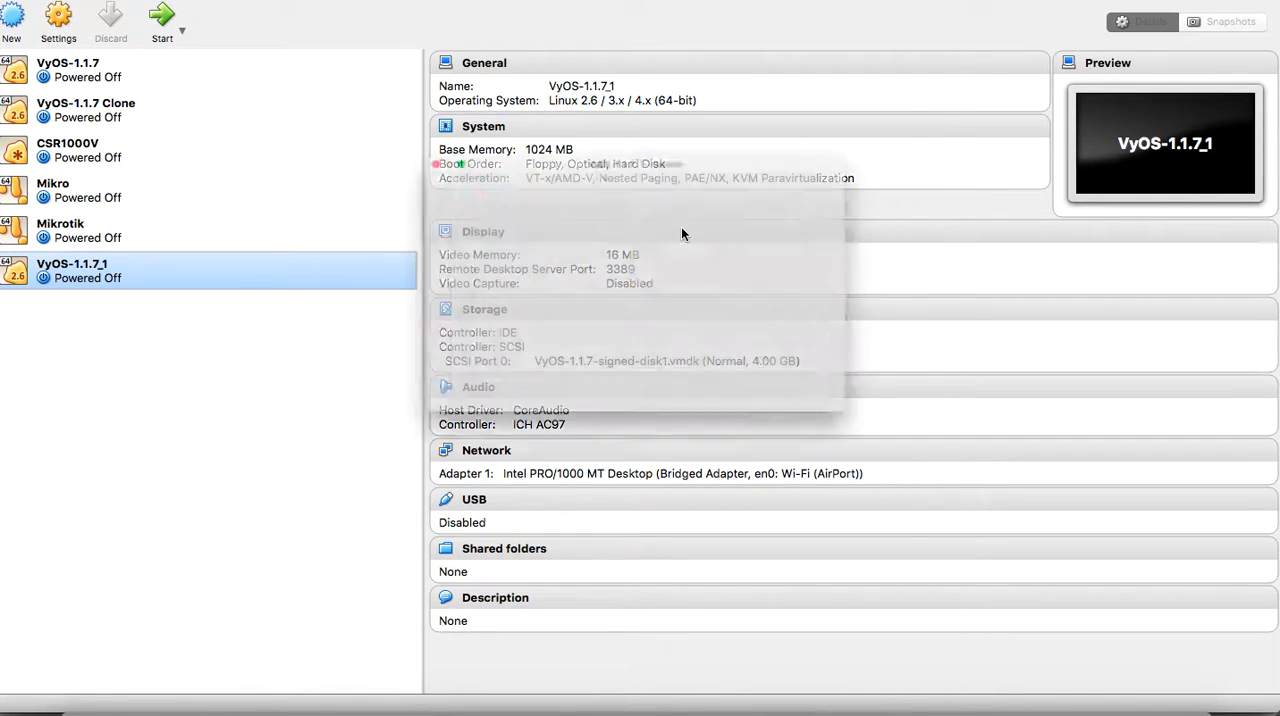
# Step: Review VyOS-1.1.7_1's General Advanced settings and its System page showing 1024 MB memory
pyautogui.click(58, 20)
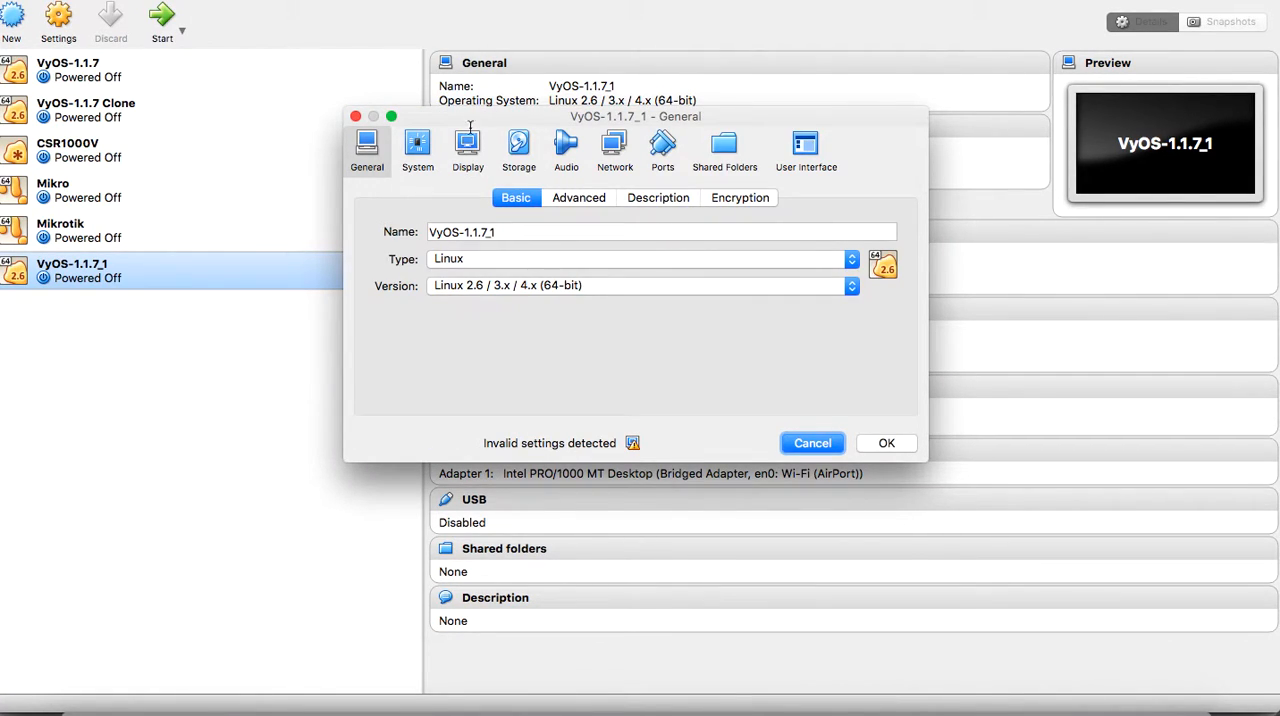
pyautogui.click(578, 197)
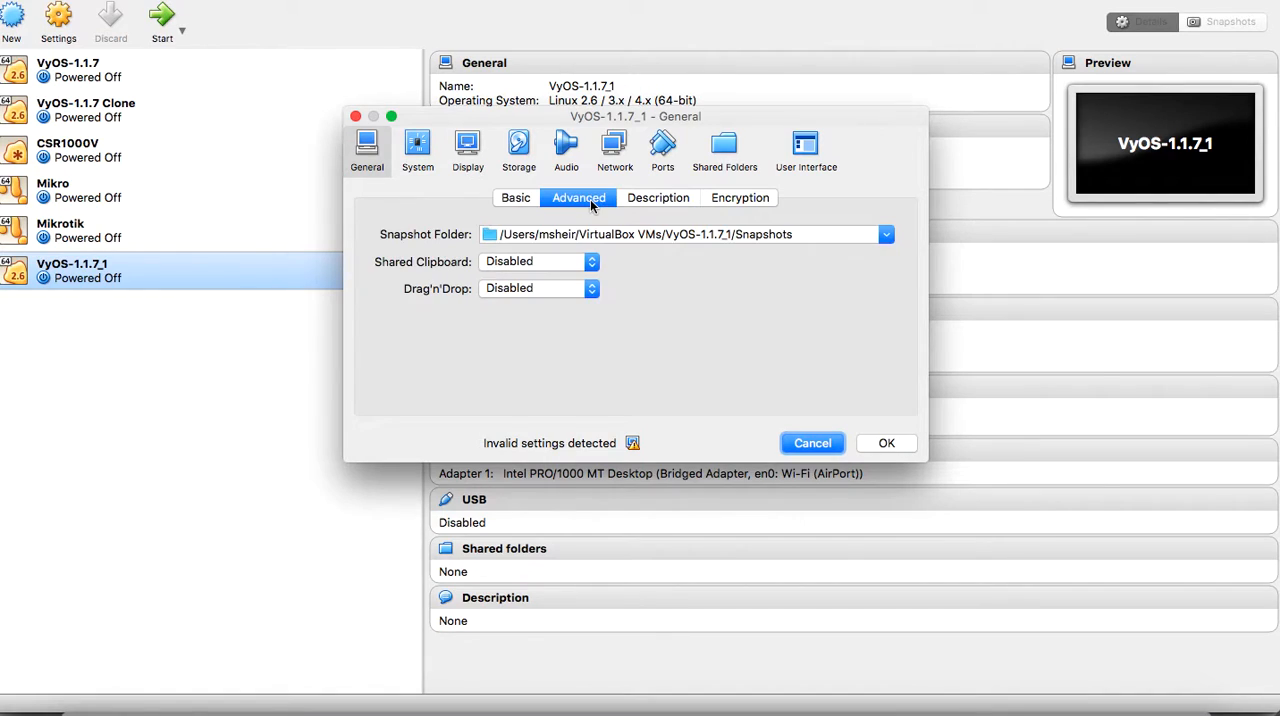
pyautogui.click(417, 150)
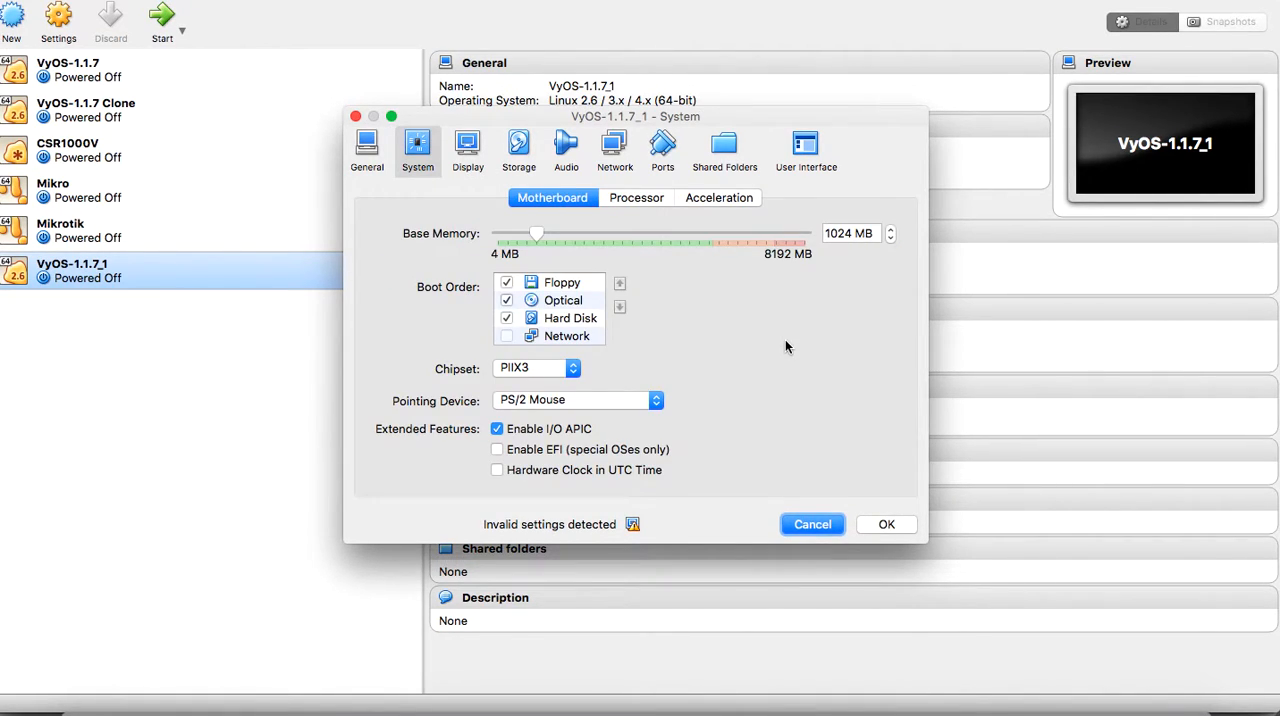
pyautogui.moveTo(823, 282)
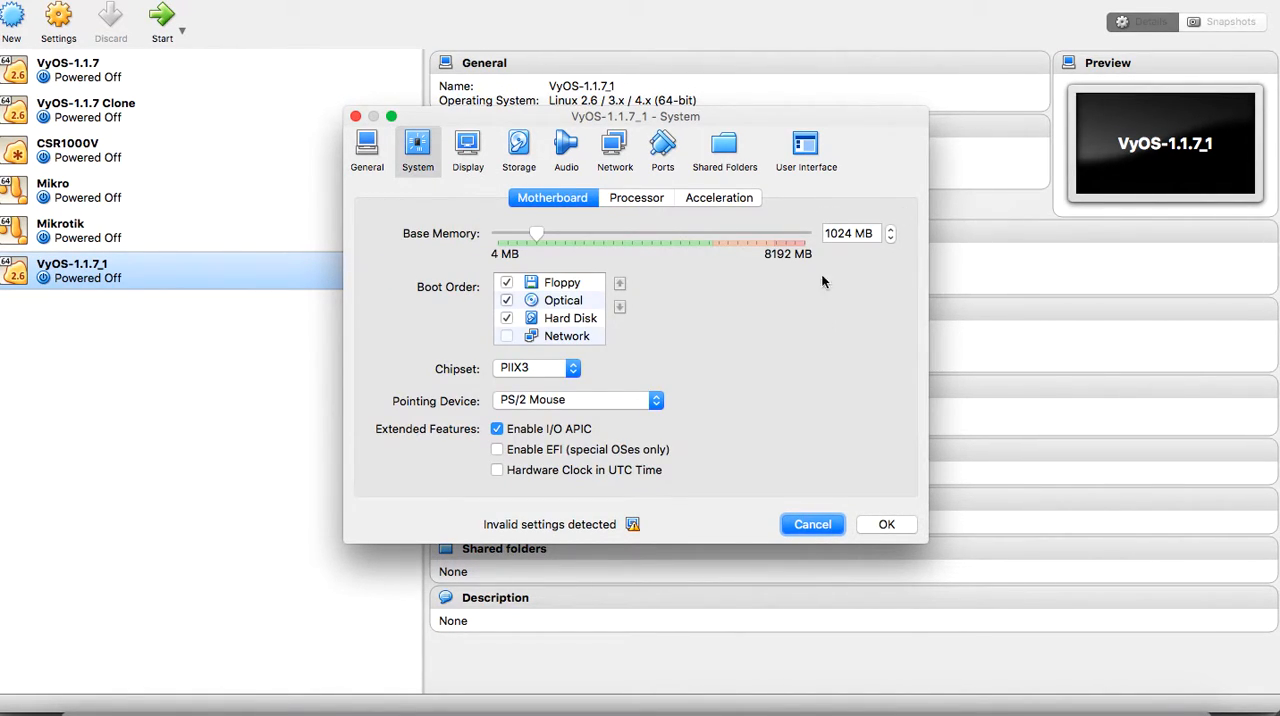
pyautogui.moveTo(614, 145)
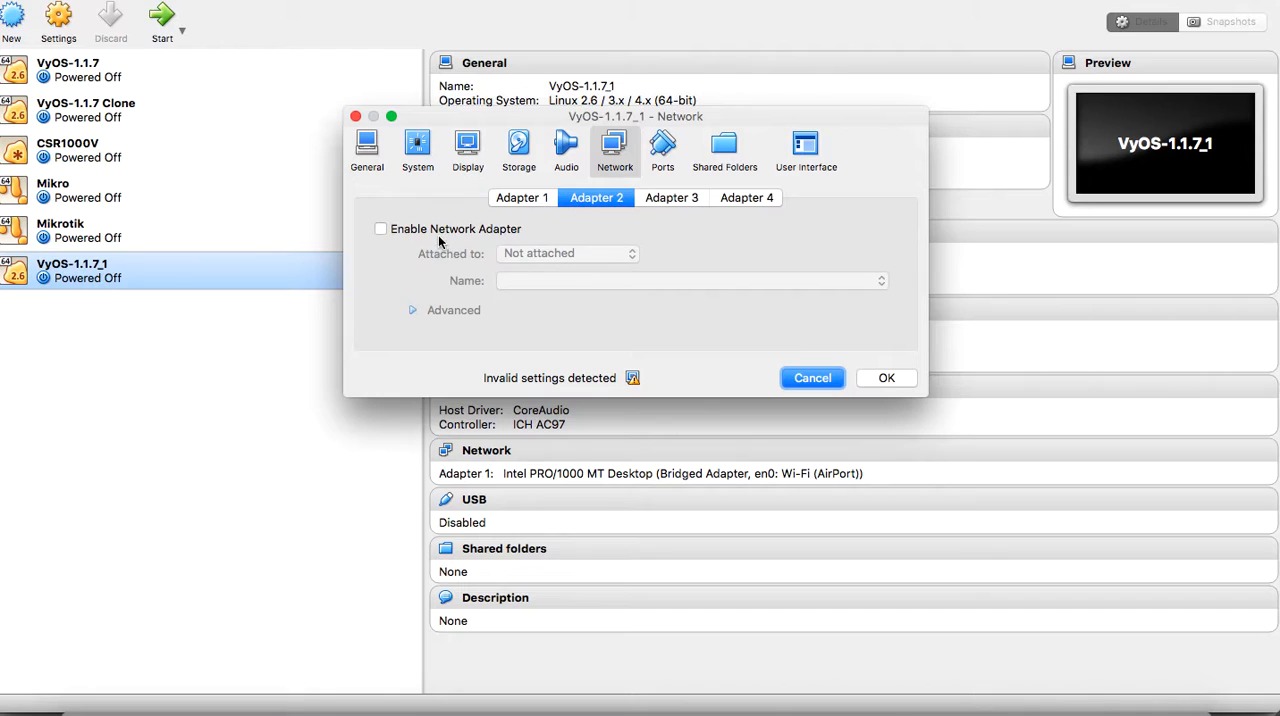
# Step: Enable network adapters 3 and 4 on VyOS-1.1.7_1 and enable serial port 1
pyautogui.click(671, 197)
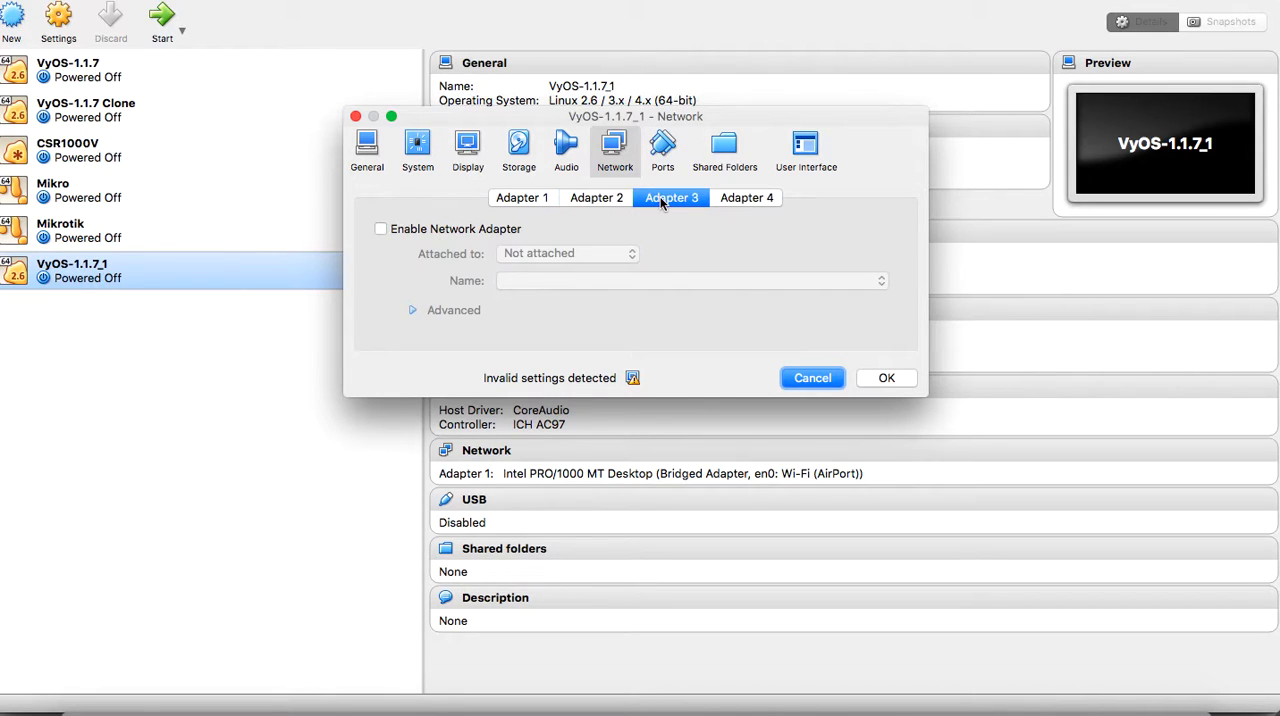
pyautogui.click(380, 229)
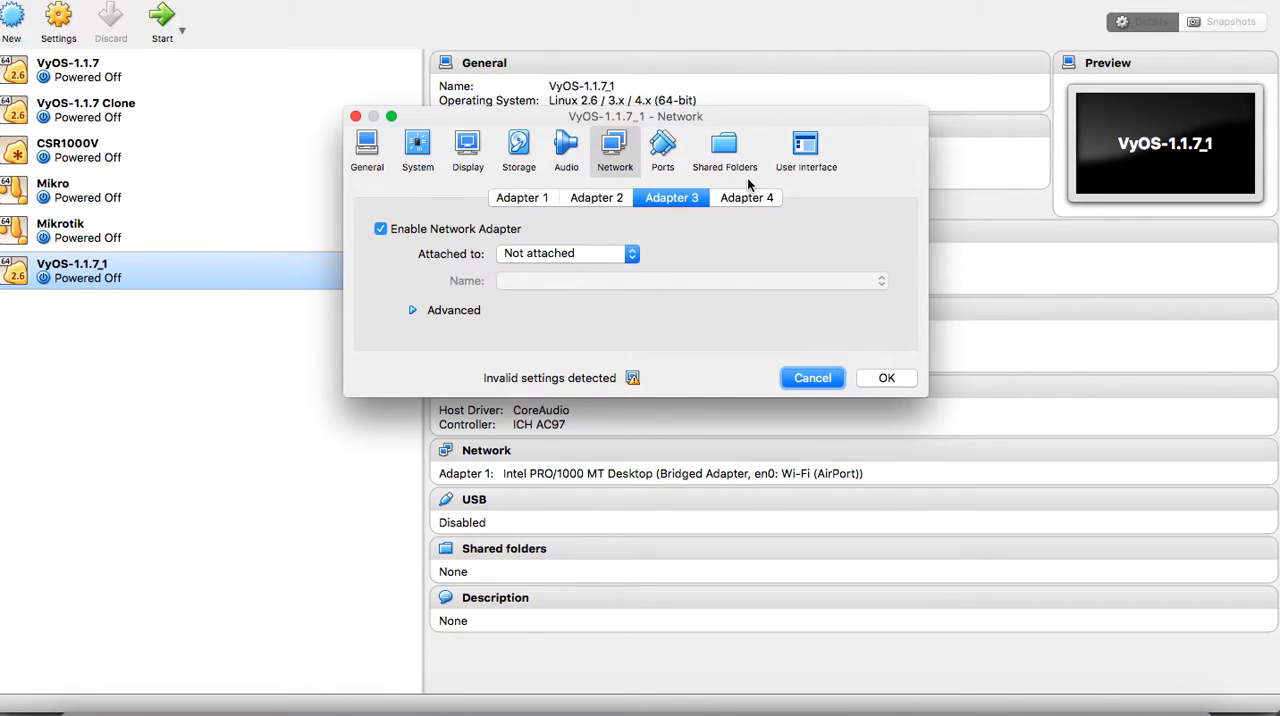
pyautogui.click(746, 197)
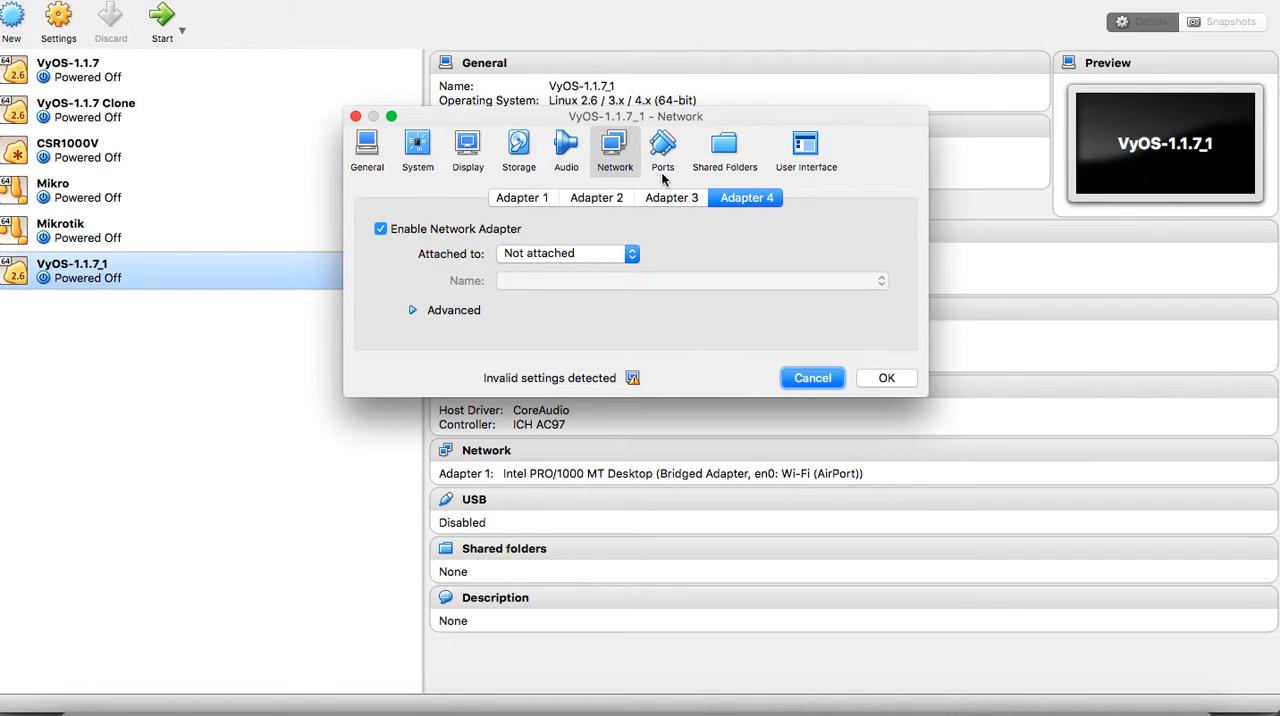
pyautogui.click(662, 148)
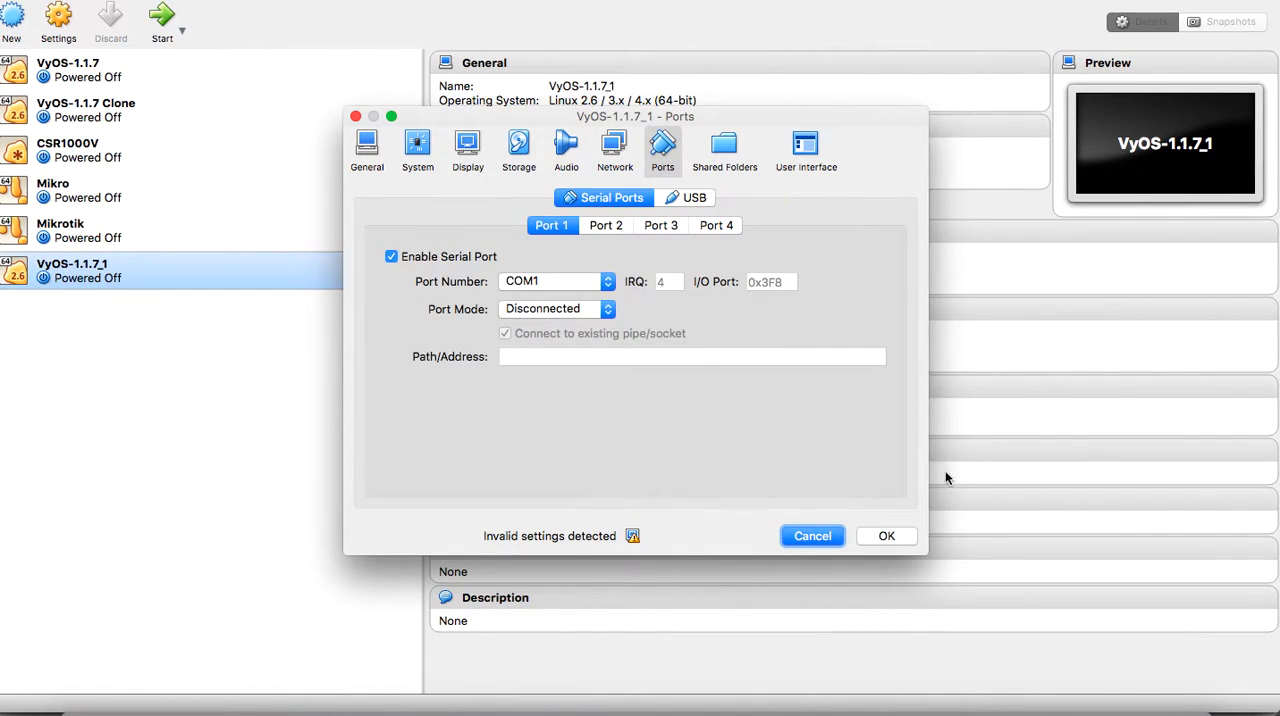
pyautogui.click(812, 535)
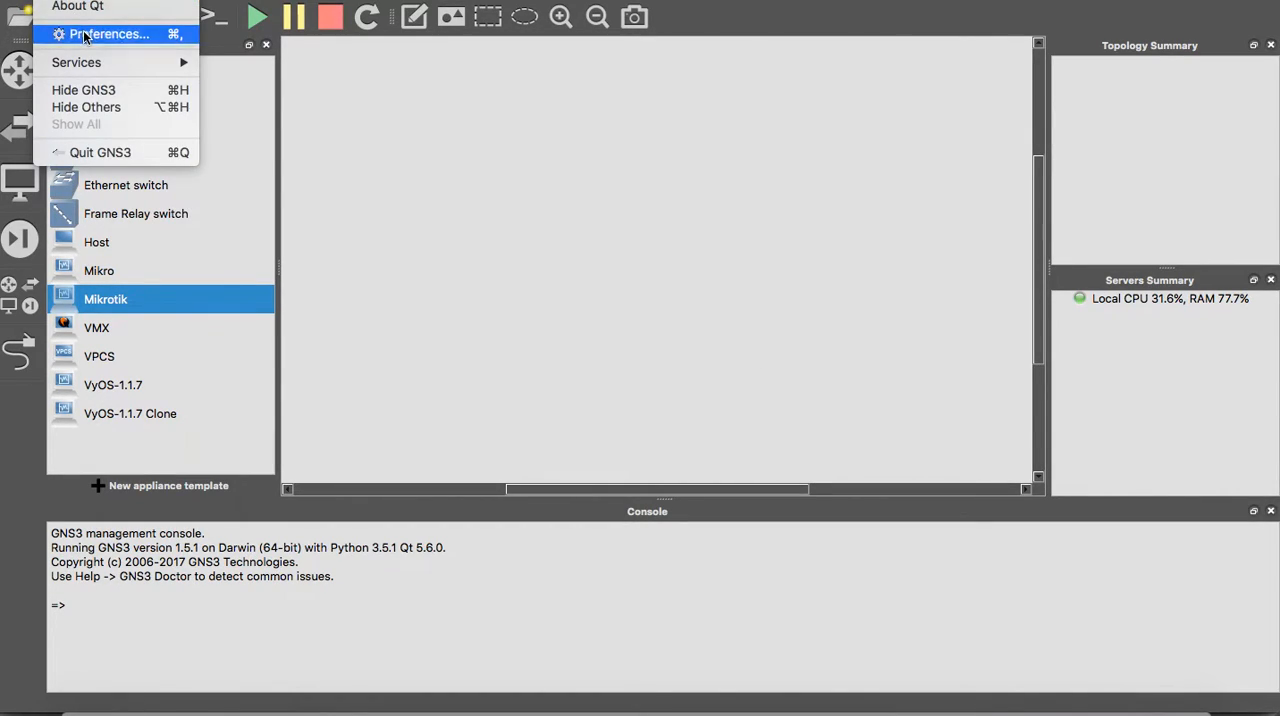
# Step: Create a new GNS3 VirtualBox VM template from the VyOS-1.1.7_1 machine
pyautogui.click(110, 34)
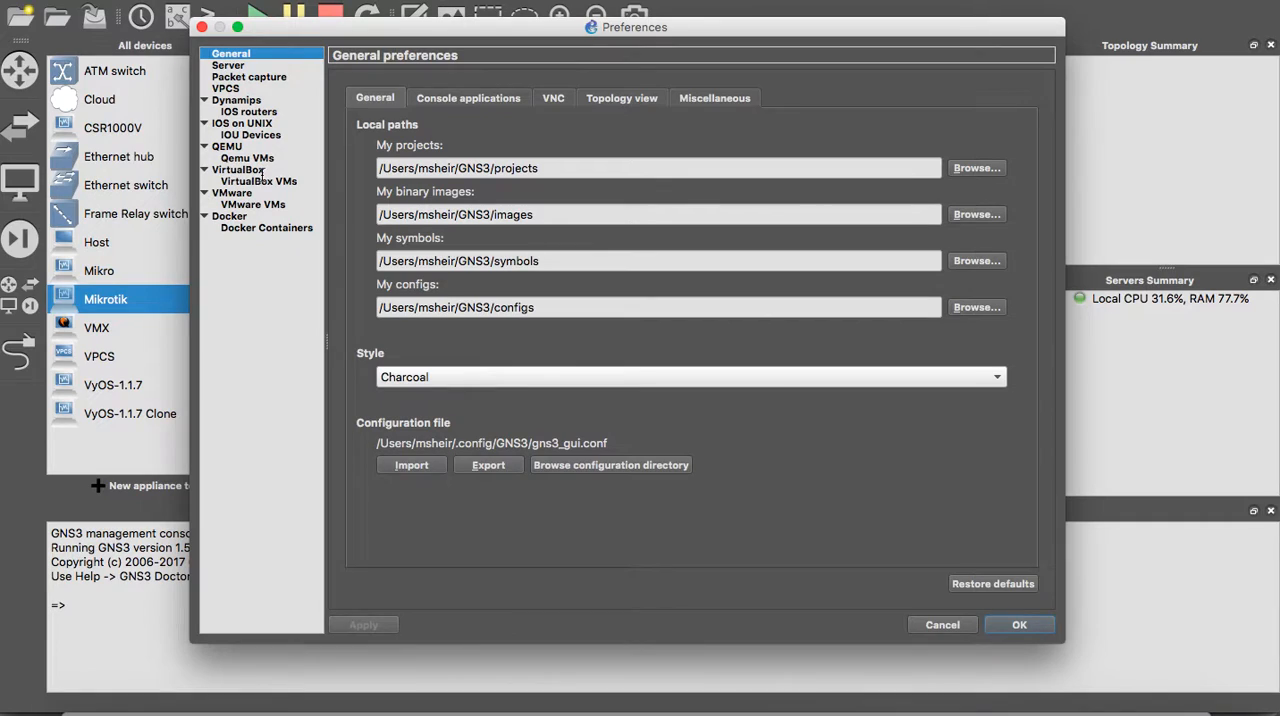
pyautogui.click(253, 181)
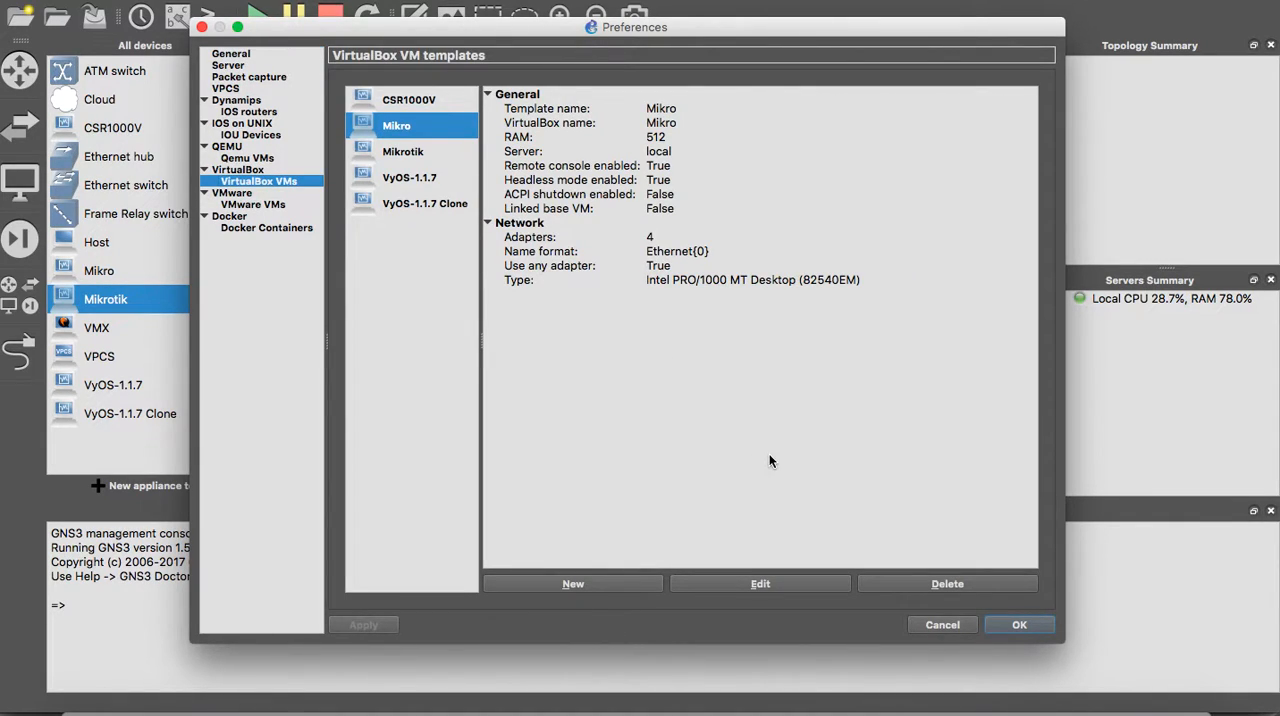
pyautogui.click(572, 583)
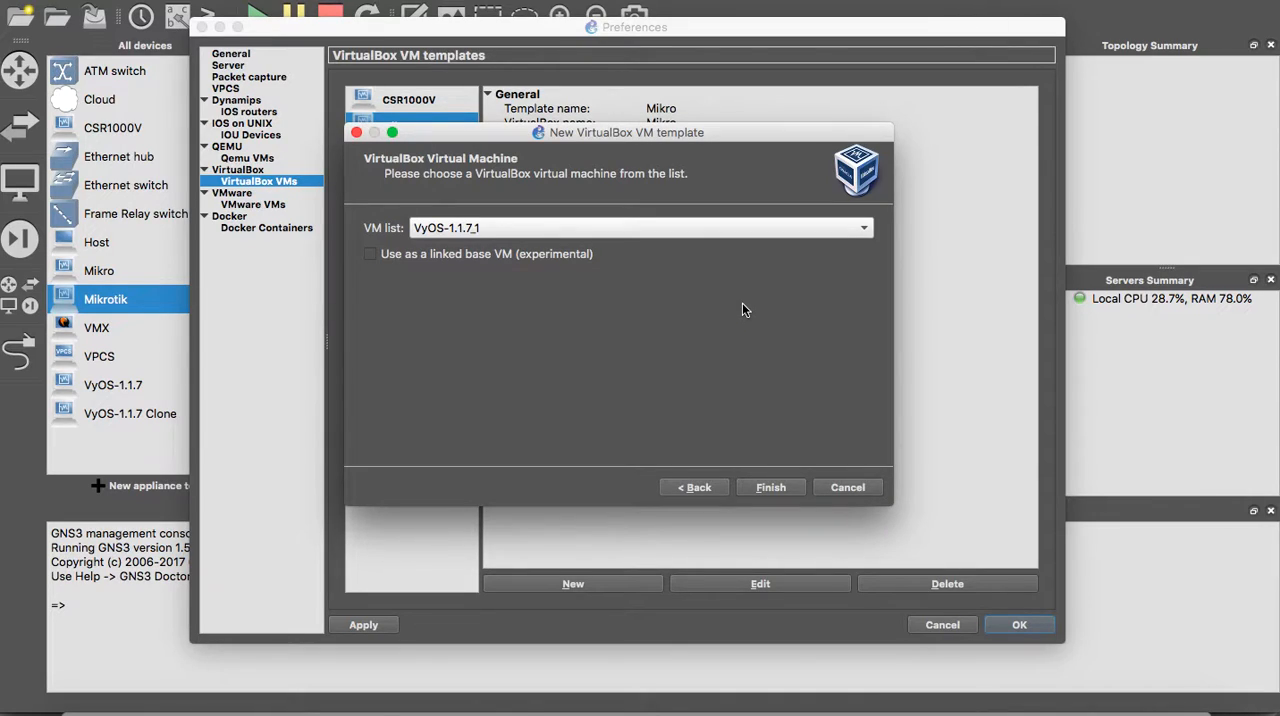
pyautogui.moveTo(819, 608)
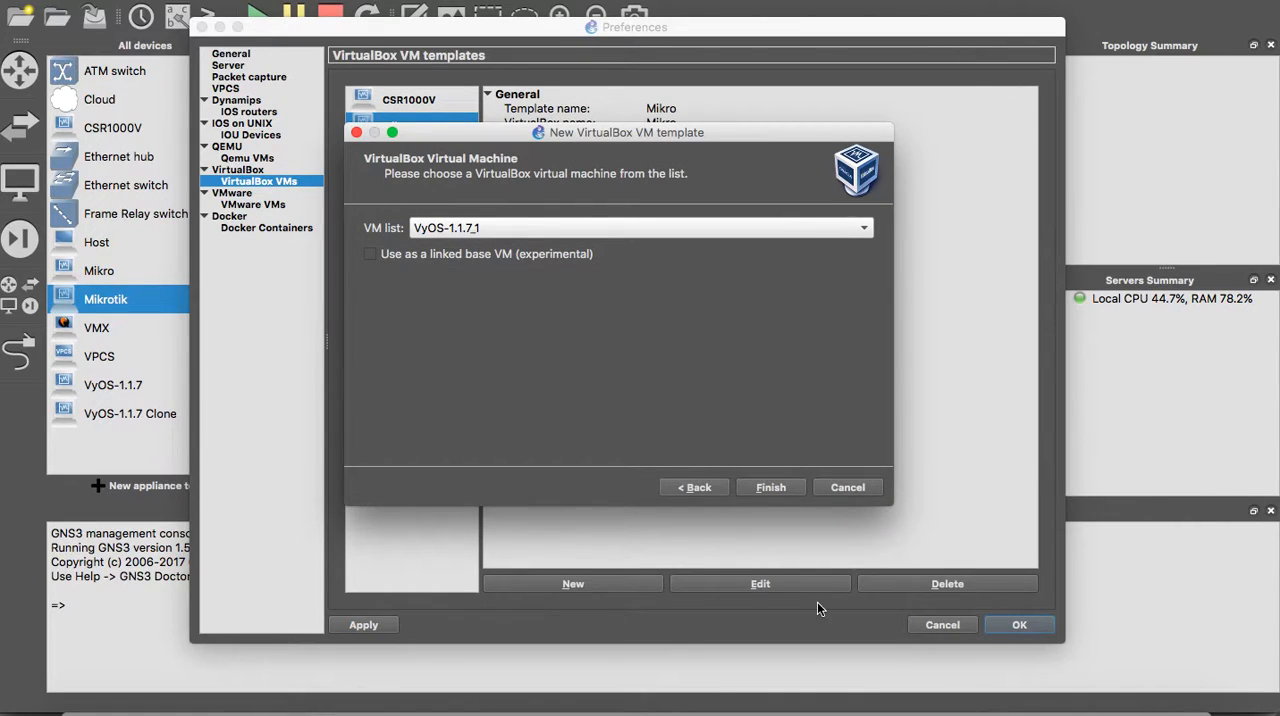
pyautogui.click(770, 487)
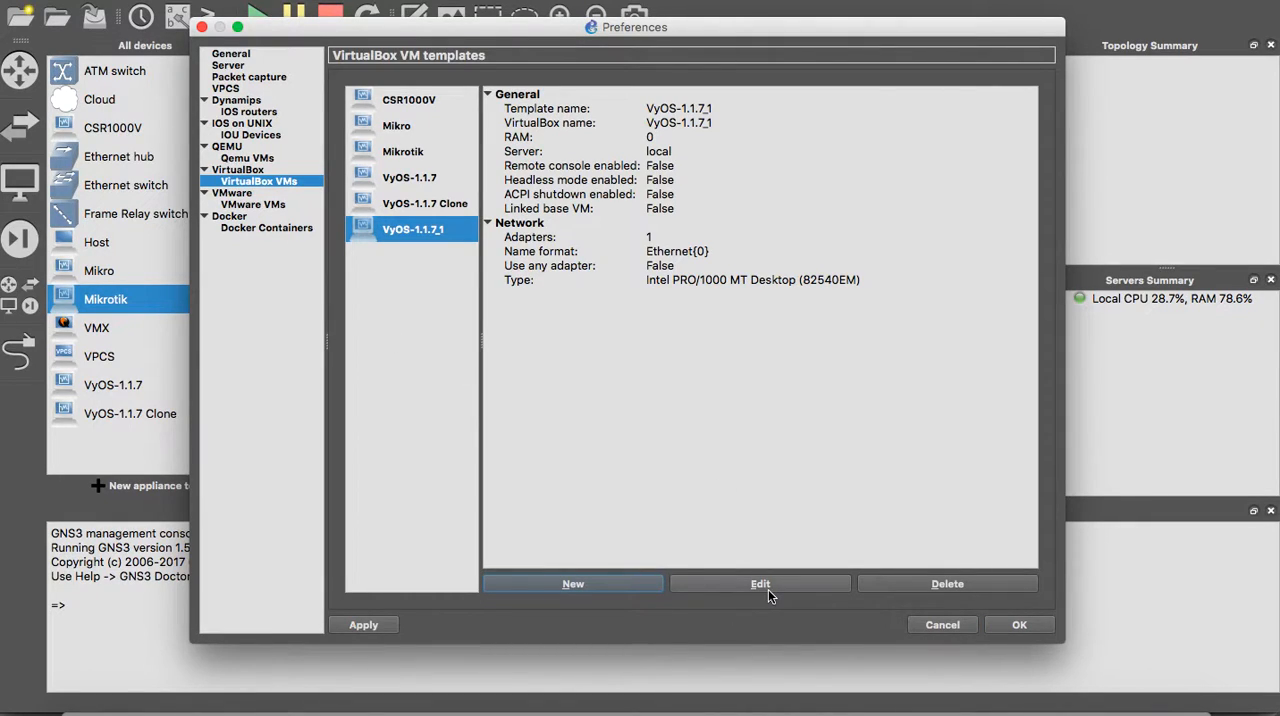
pyautogui.click(760, 583)
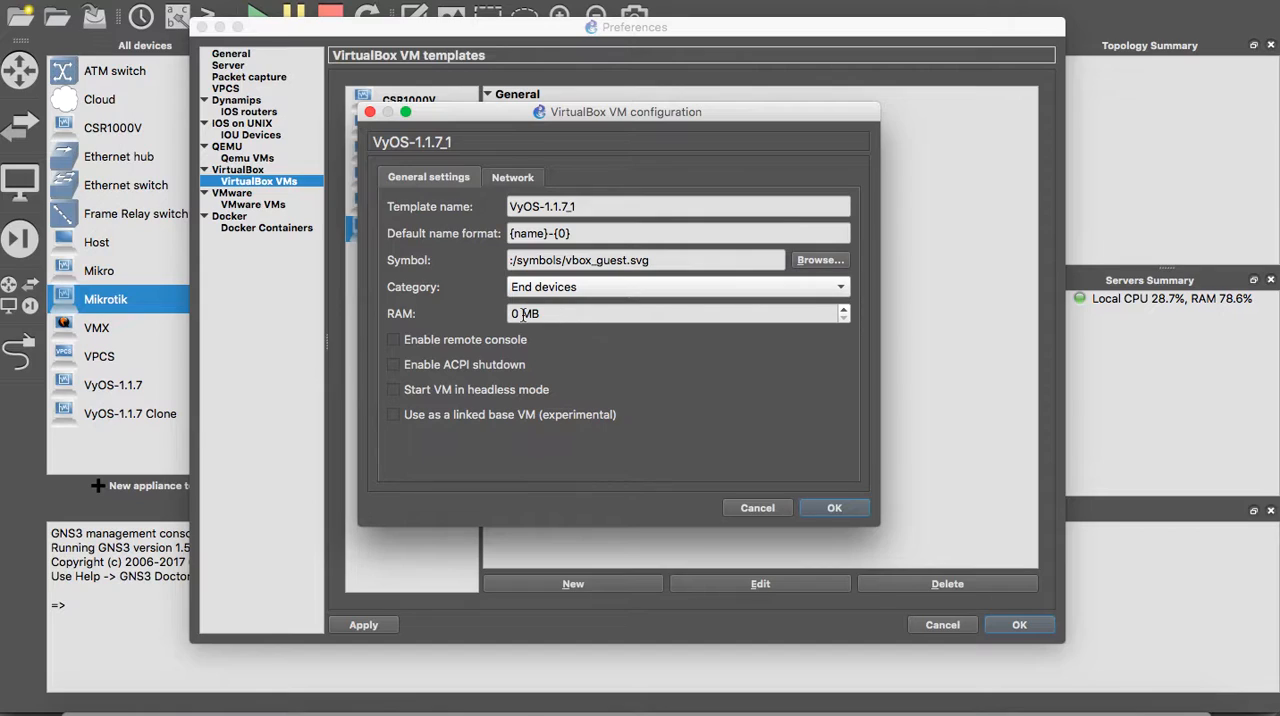
# Step: Set the template to 1024 MB RAM, headless mode and 4 adapters, then save
pyautogui.write('1024')
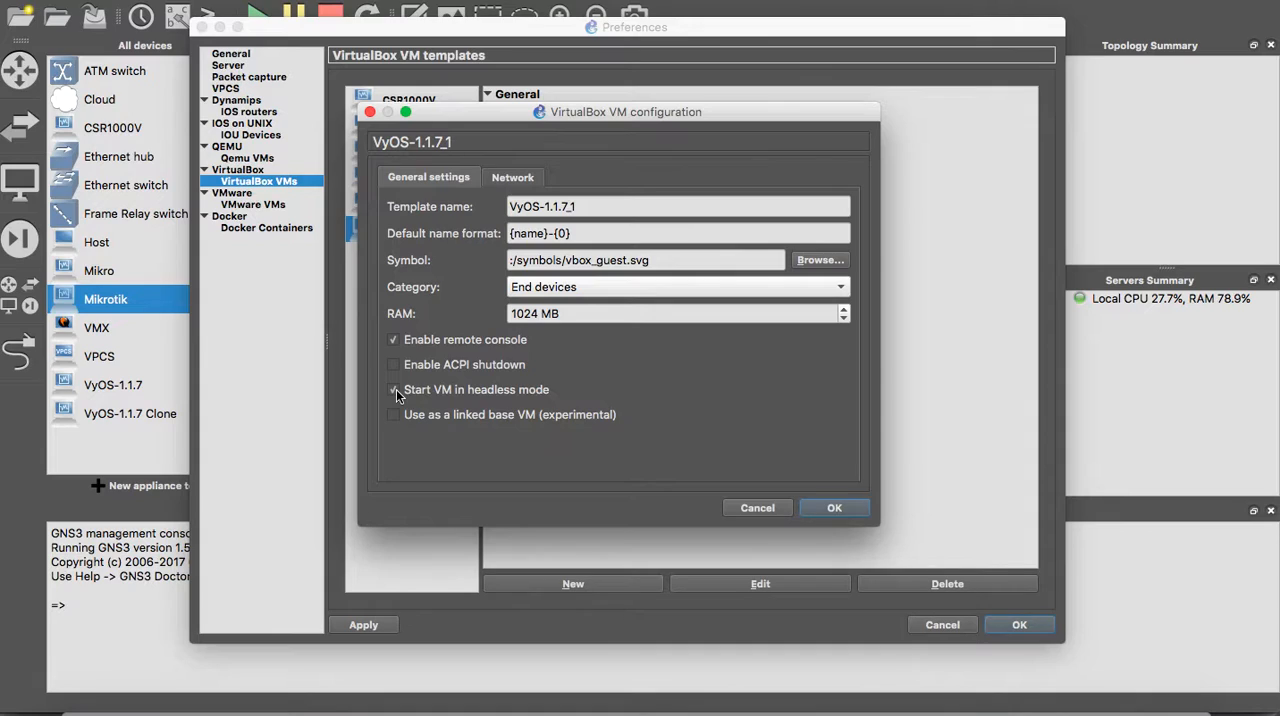
pyautogui.click(393, 389)
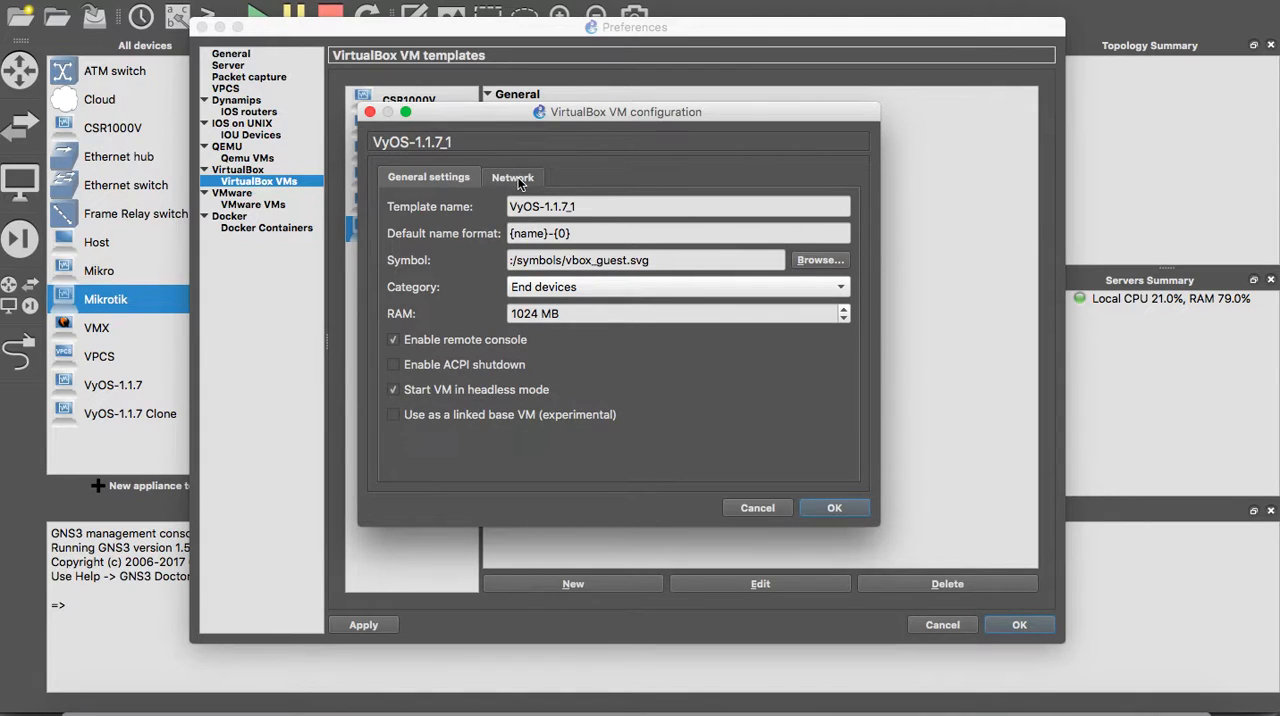
pyautogui.click(512, 177)
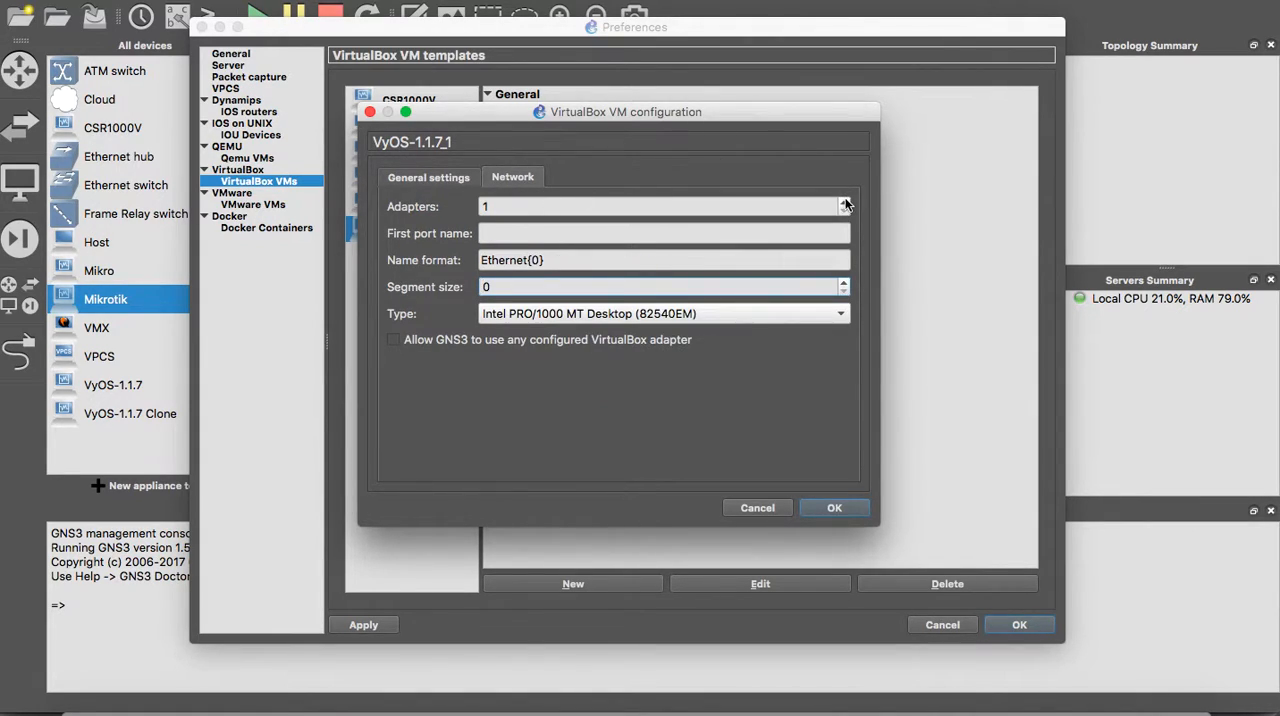
pyautogui.click(843, 203)
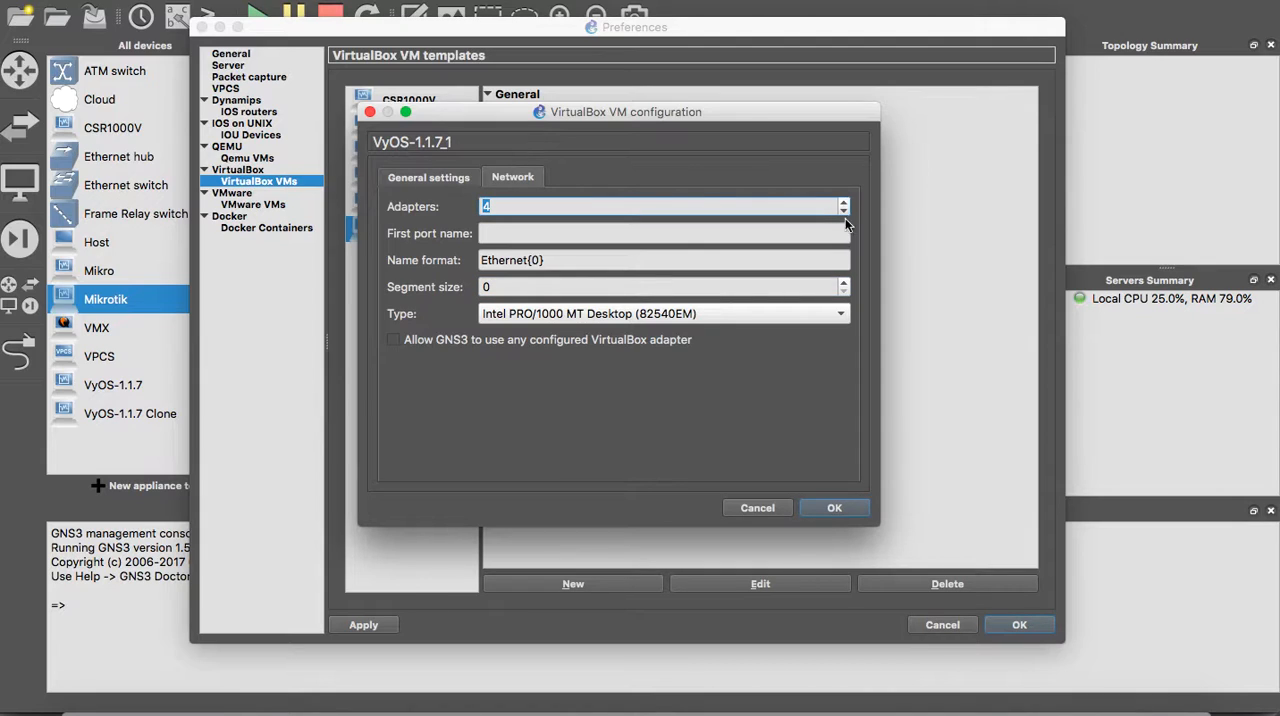
pyautogui.click(833, 507)
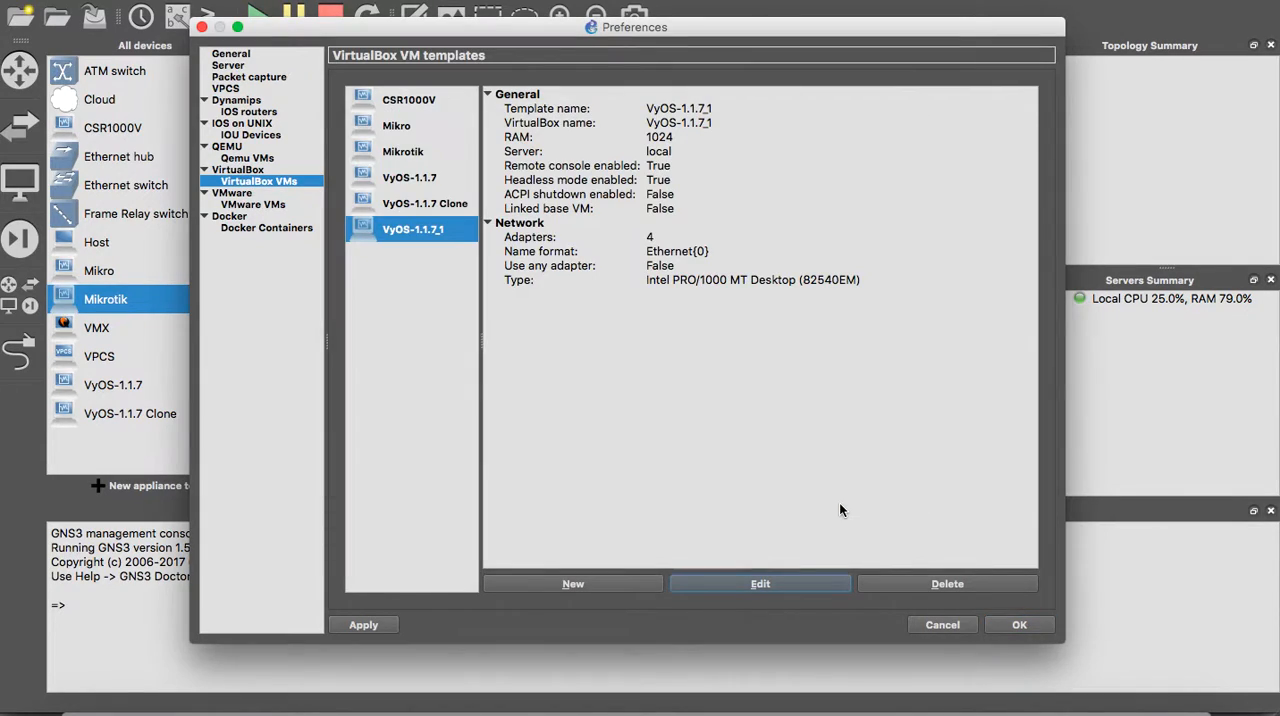
pyautogui.click(1019, 624)
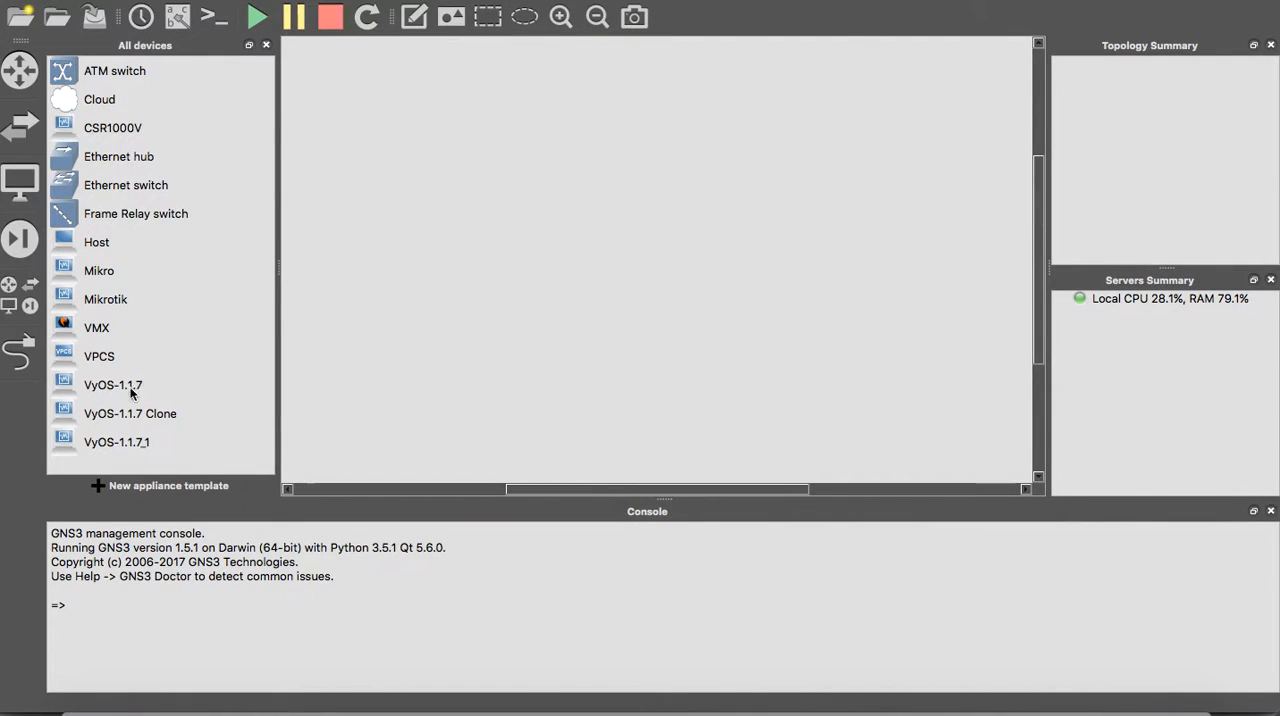
# Step: Place and start a VyOS-1.1.7_1 node, then open its custom console in SecureCRT
pyautogui.moveTo(116, 442); pyautogui.dragTo(615, 245)
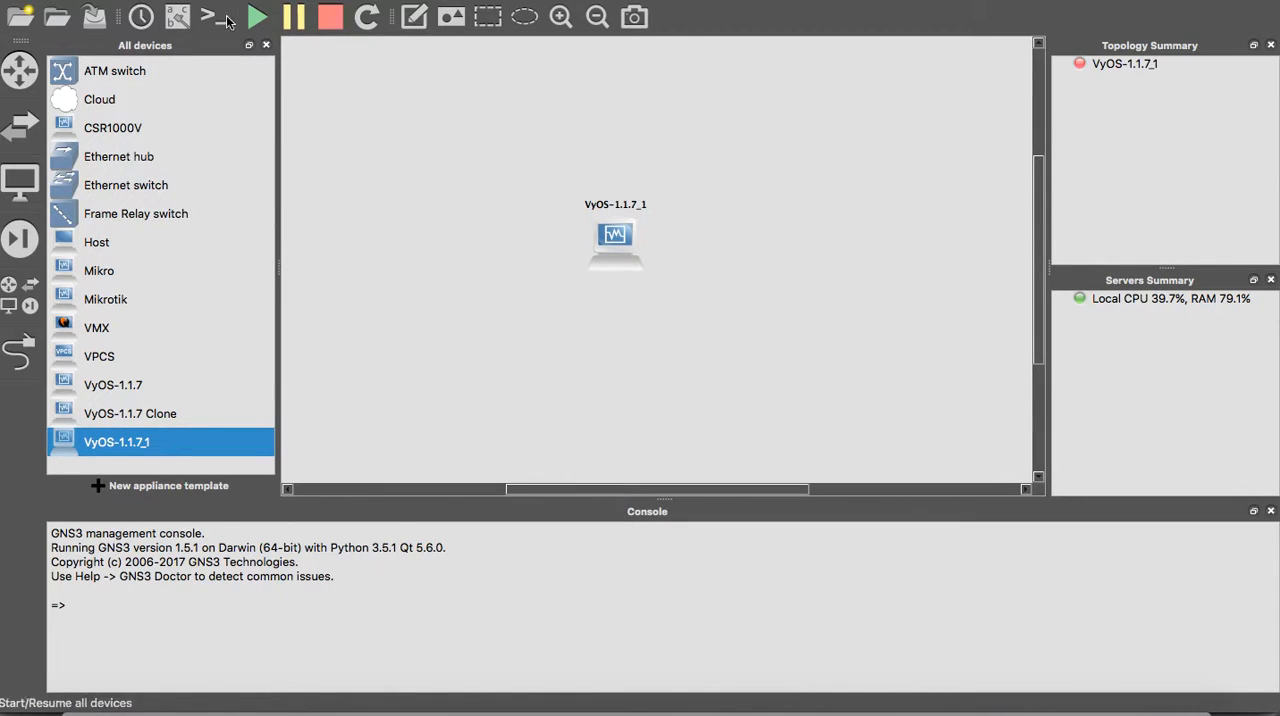
pyautogui.click(257, 16)
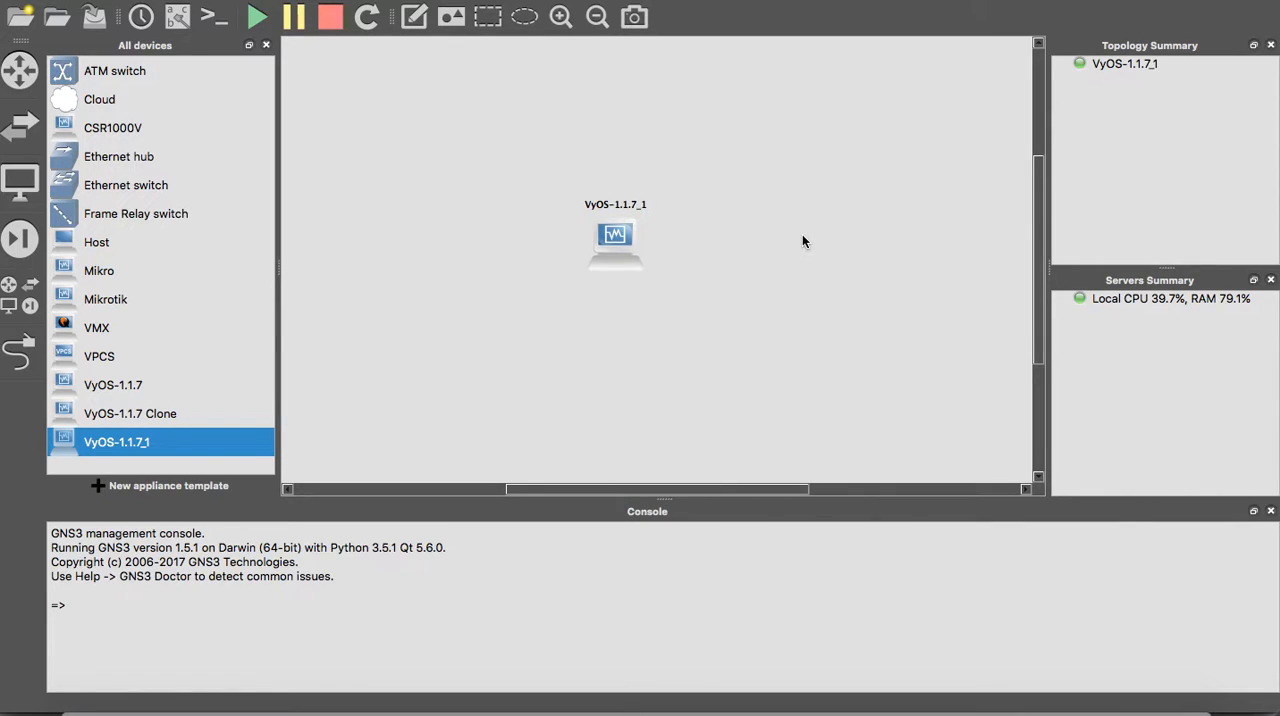
pyautogui.rightClick(615, 237)
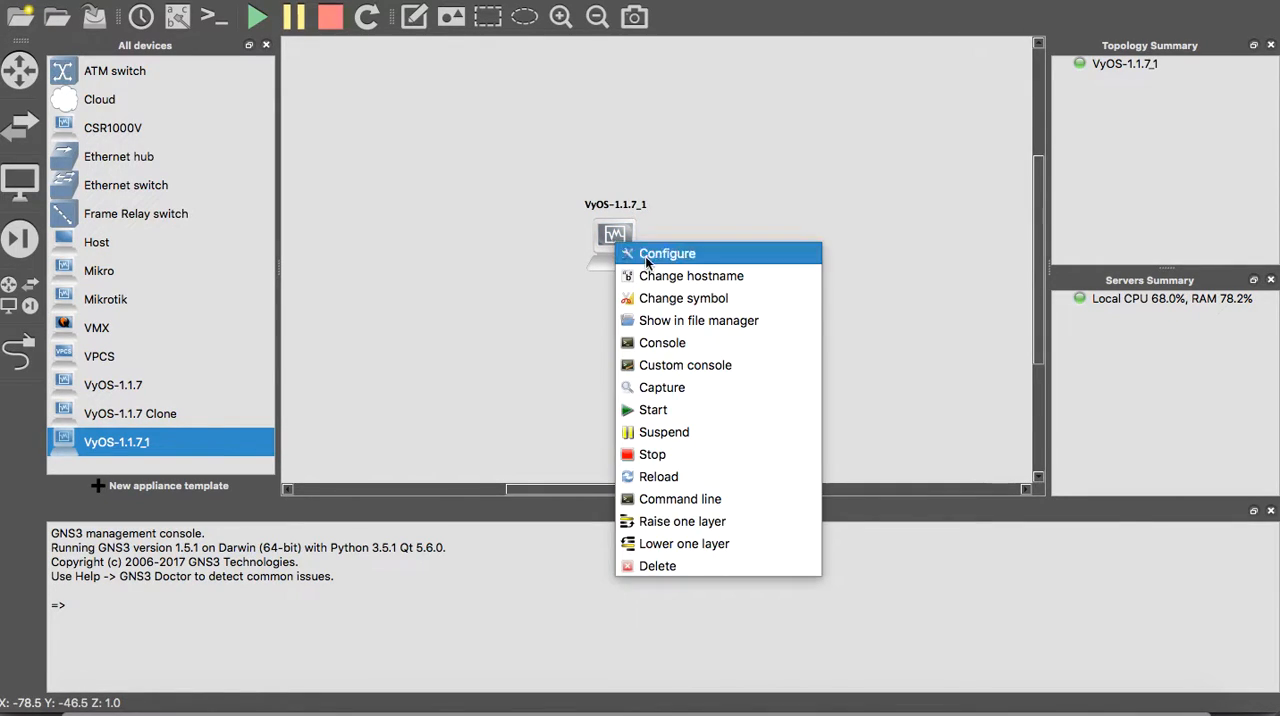
pyautogui.click(685, 365)
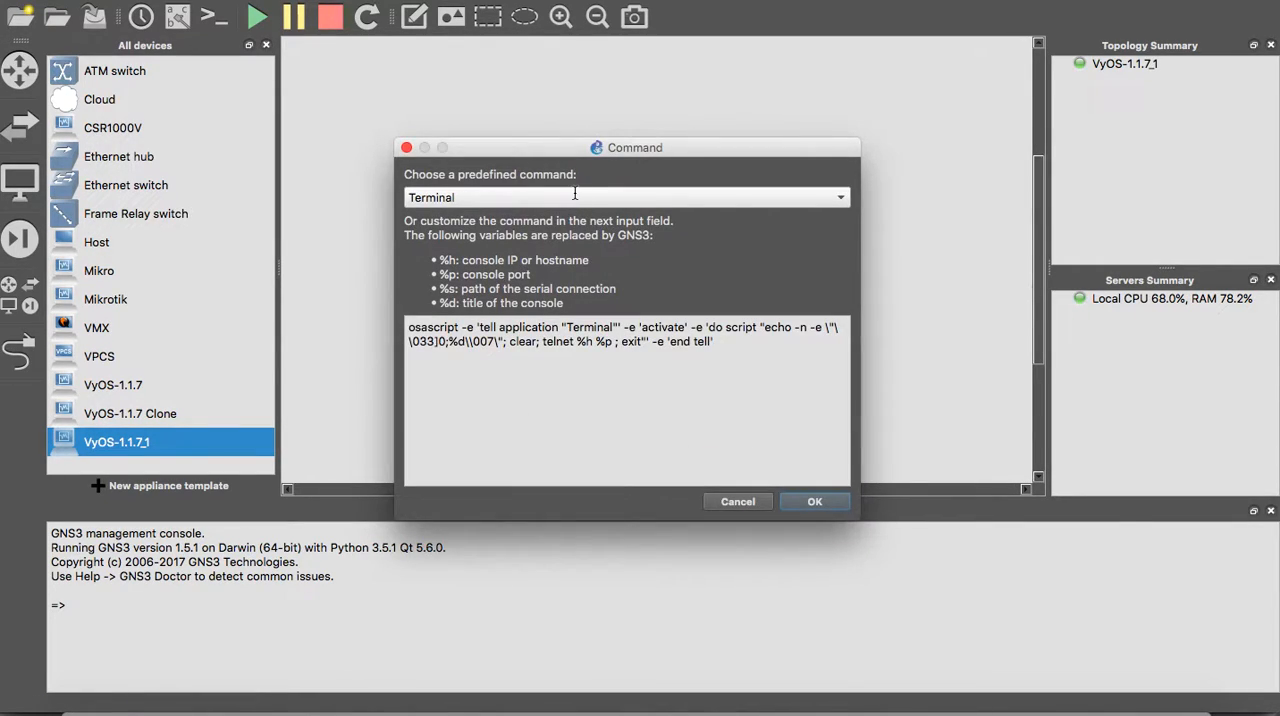
pyautogui.click(840, 197)
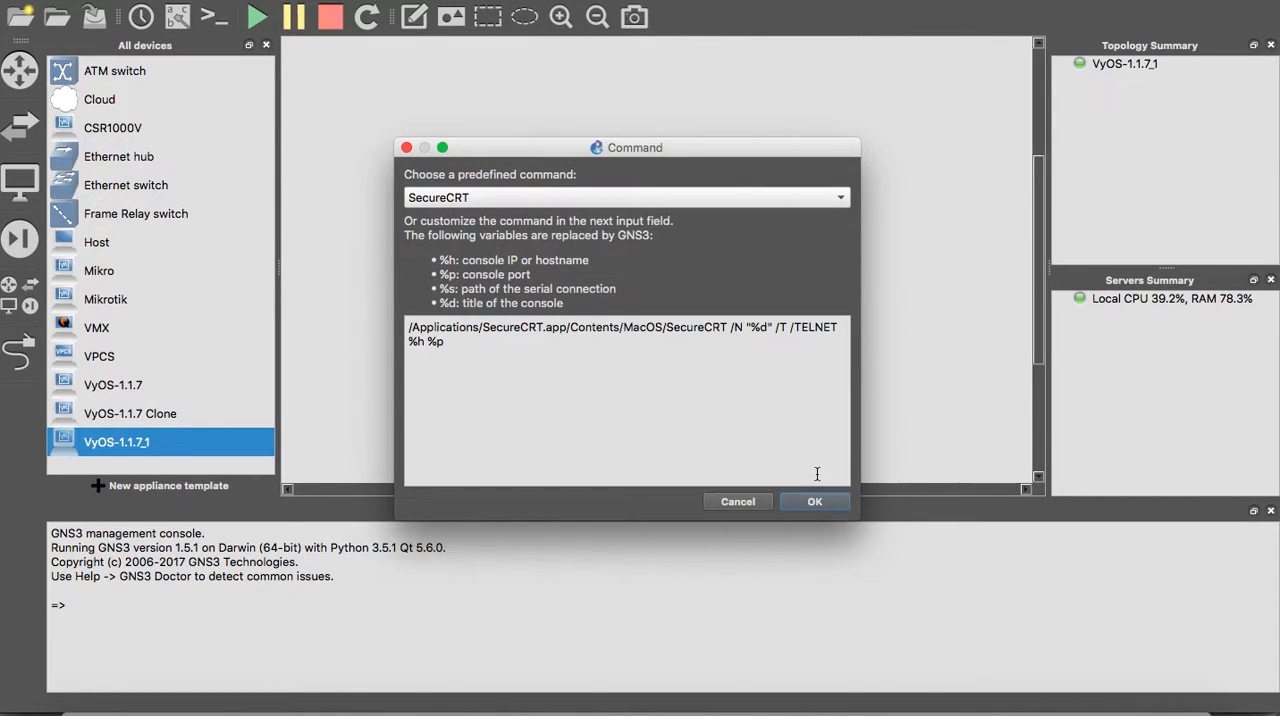
pyautogui.click(814, 501)
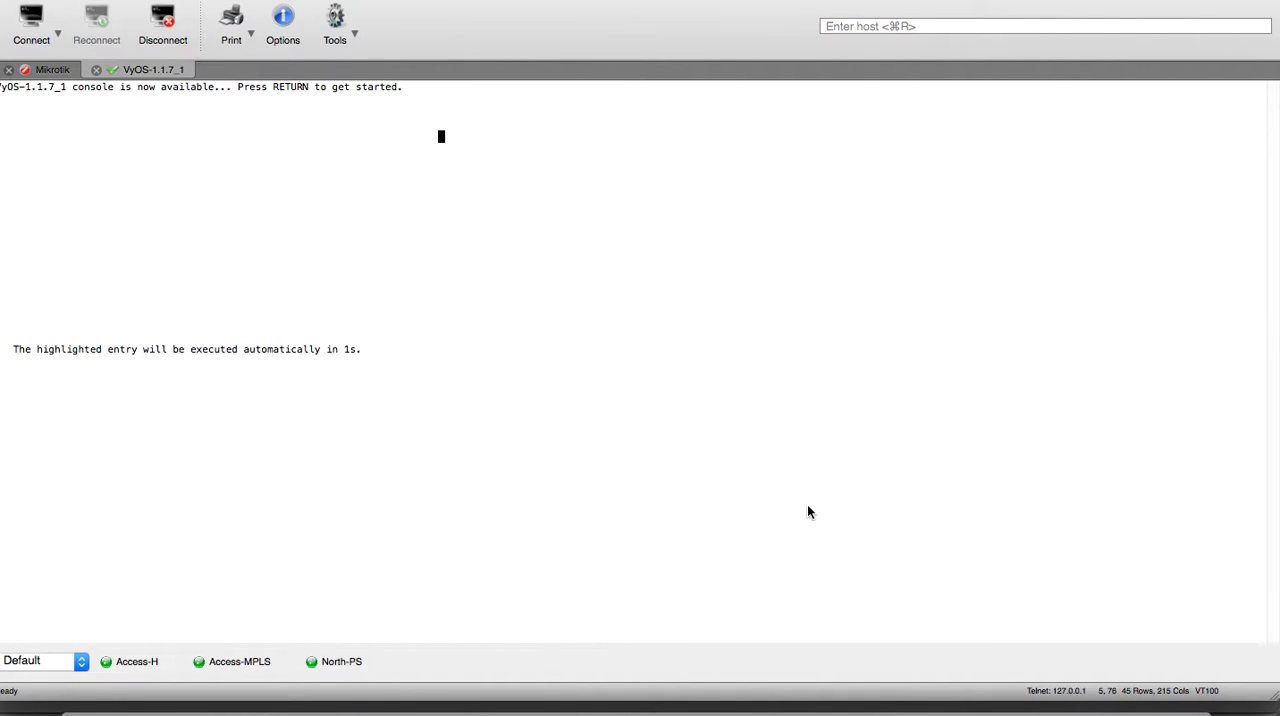
# Step: Let the VyOS console boot through to the vyos login prompt
pyautogui.press('Return')
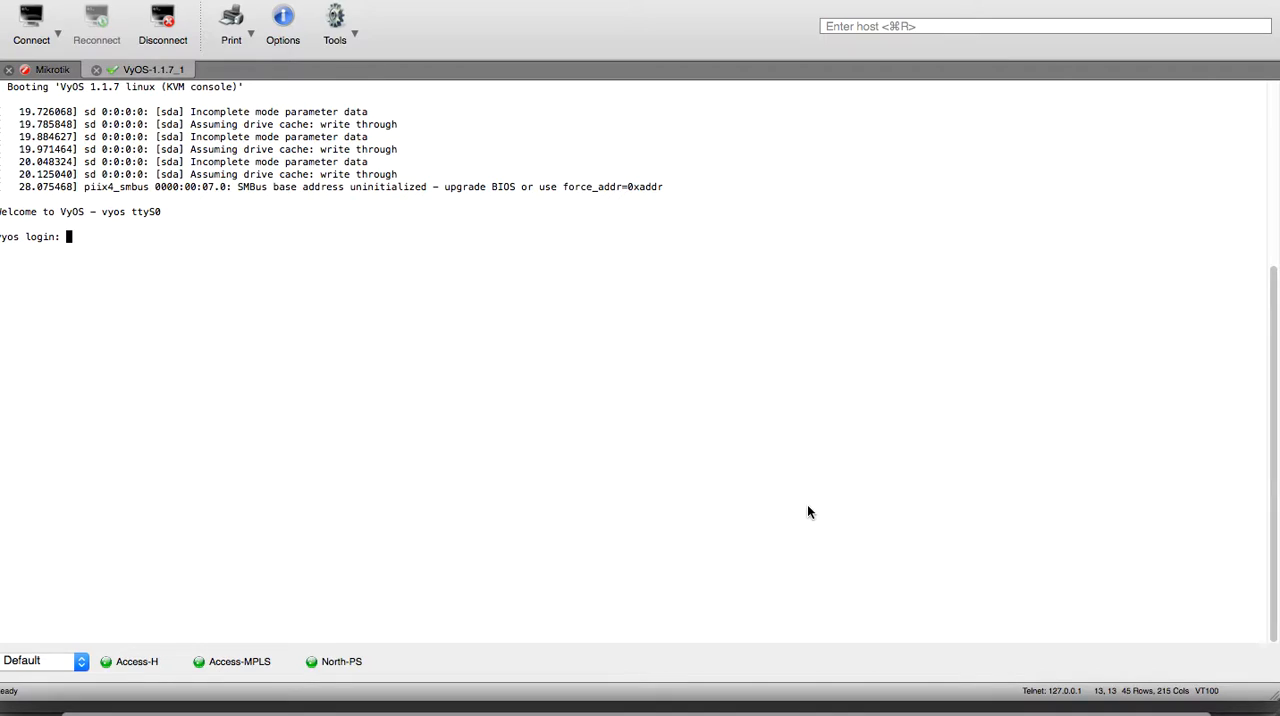
# Step: Log in with vyos credentials and run 'show interfaces' listing eth0–eth3 and loopback
pyautogui.write('vyo')
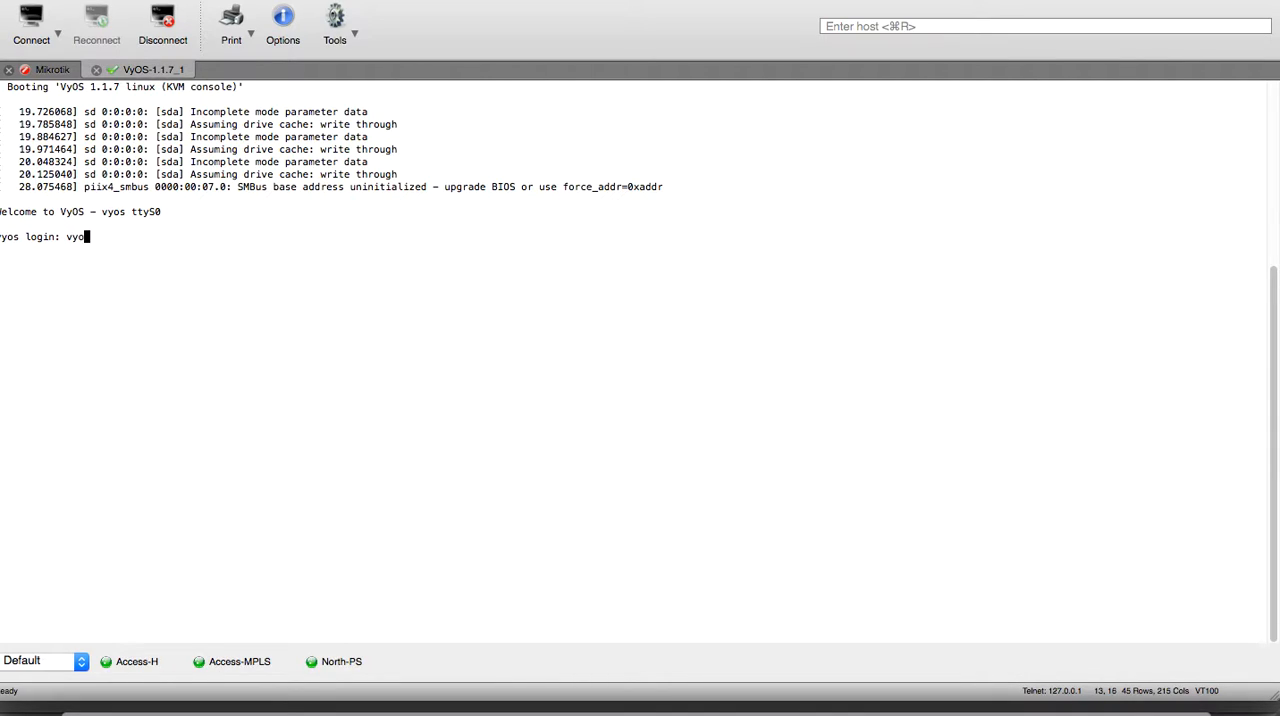
pyautogui.press('Return')
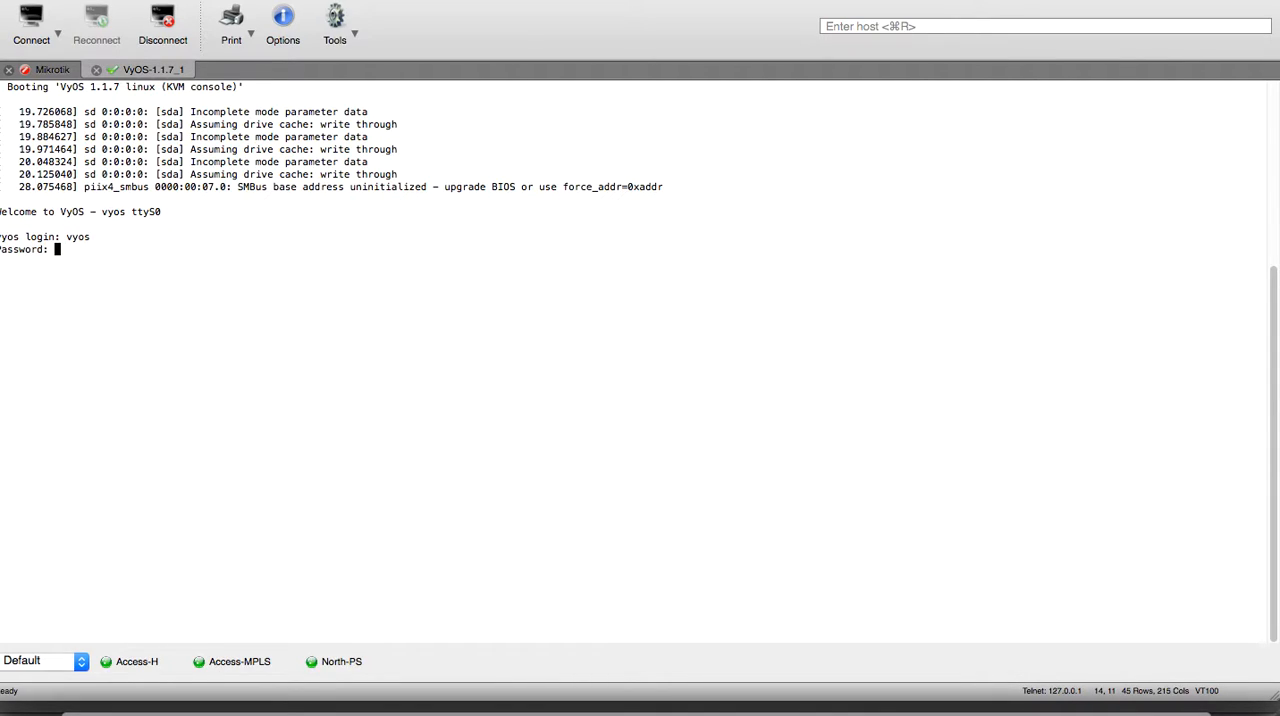
pyautogui.press('Return')
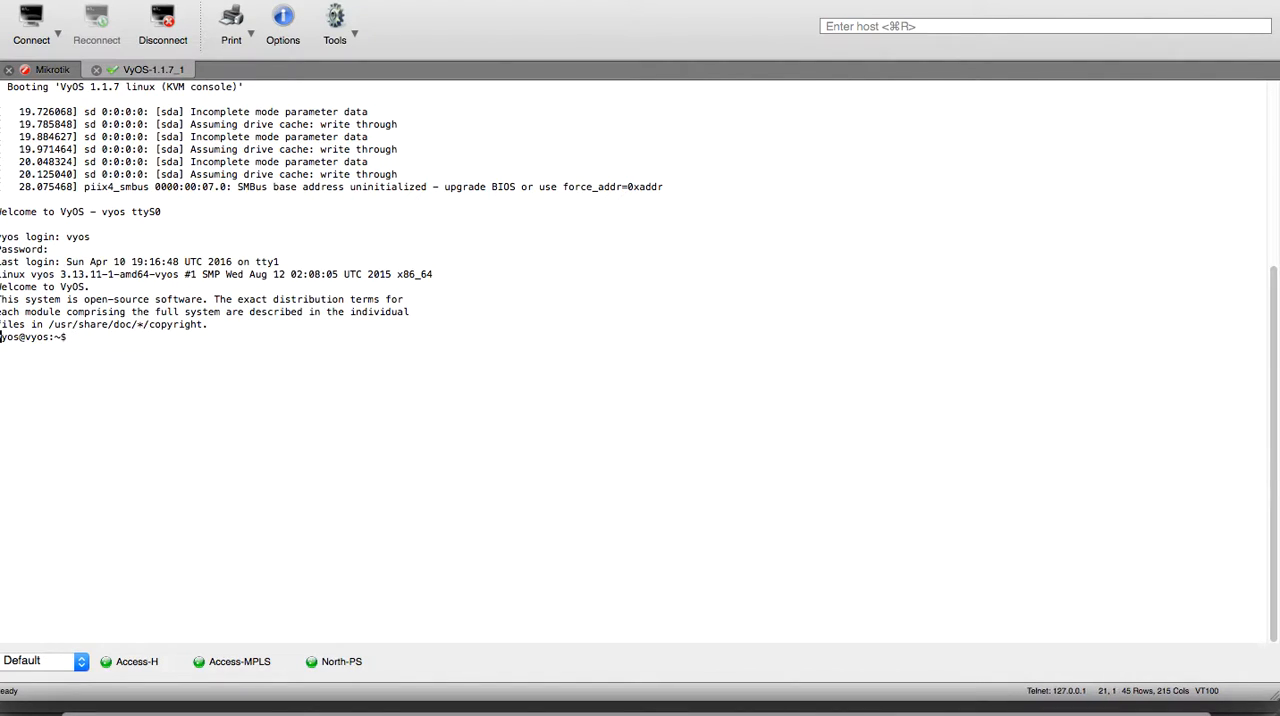
pyautogui.press('Return')
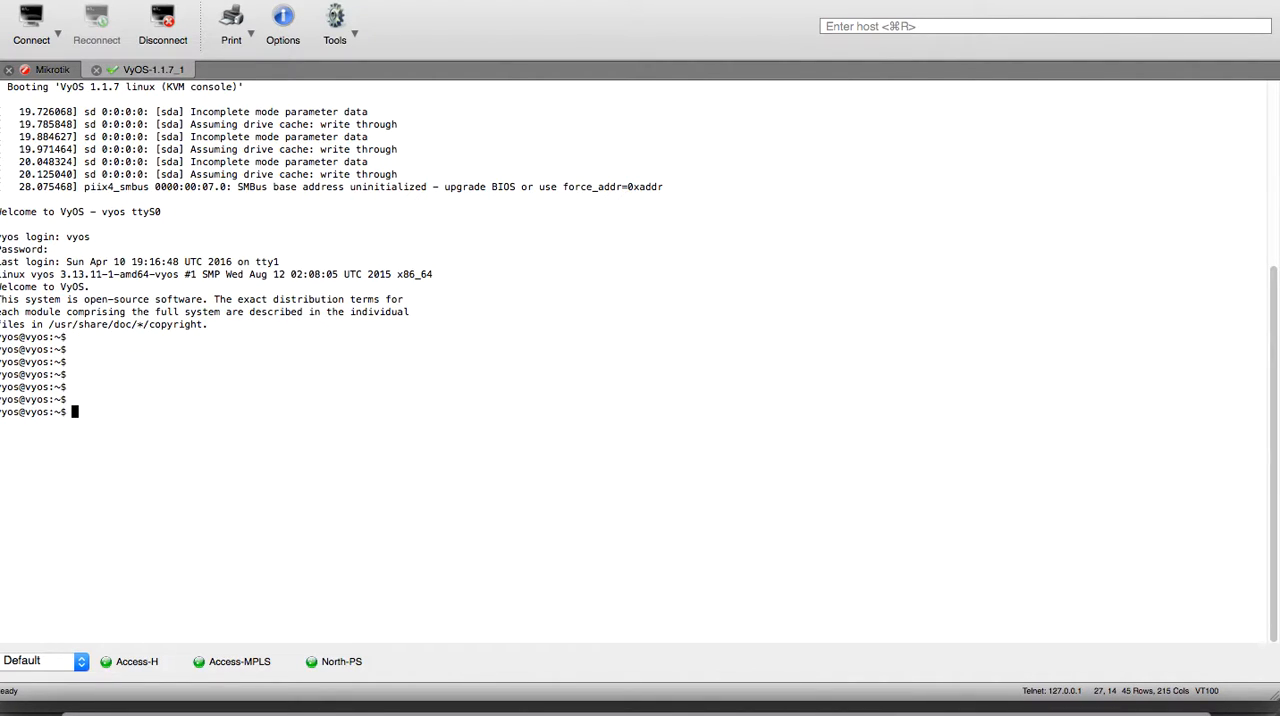
pyautogui.write('show in')
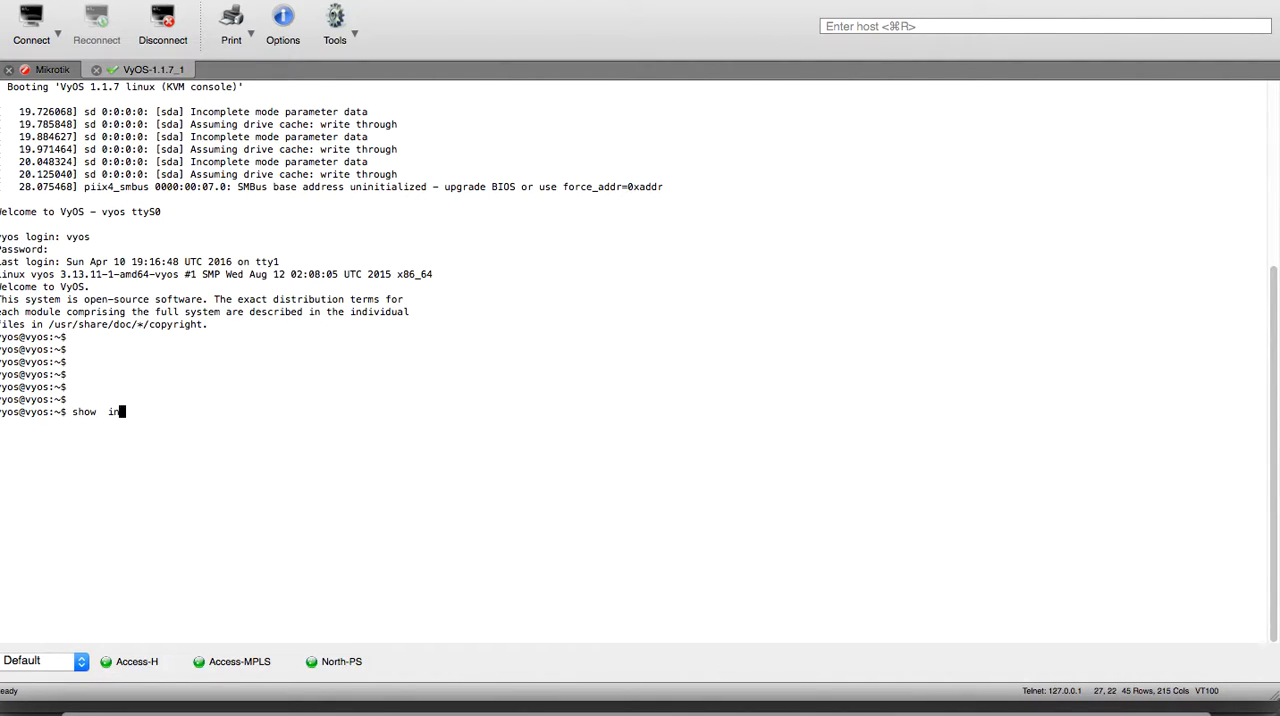
pyautogui.press('Return')
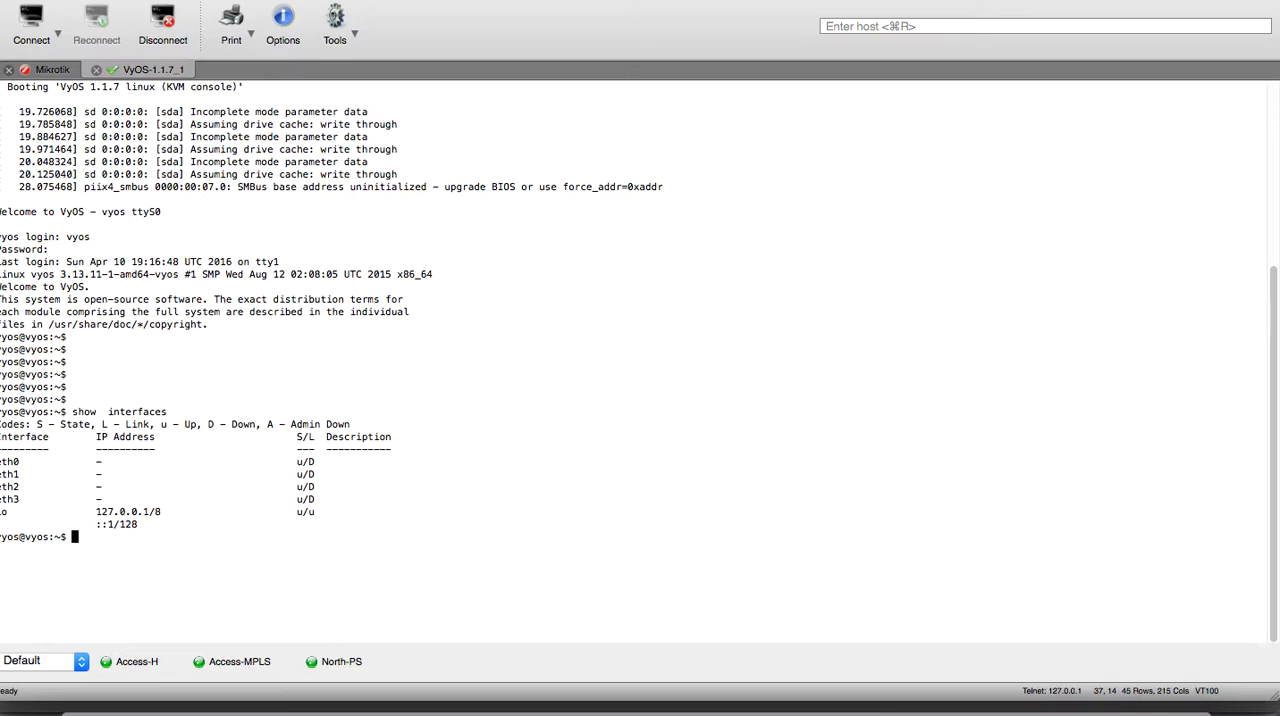
pyautogui.moveTo(825, 660)
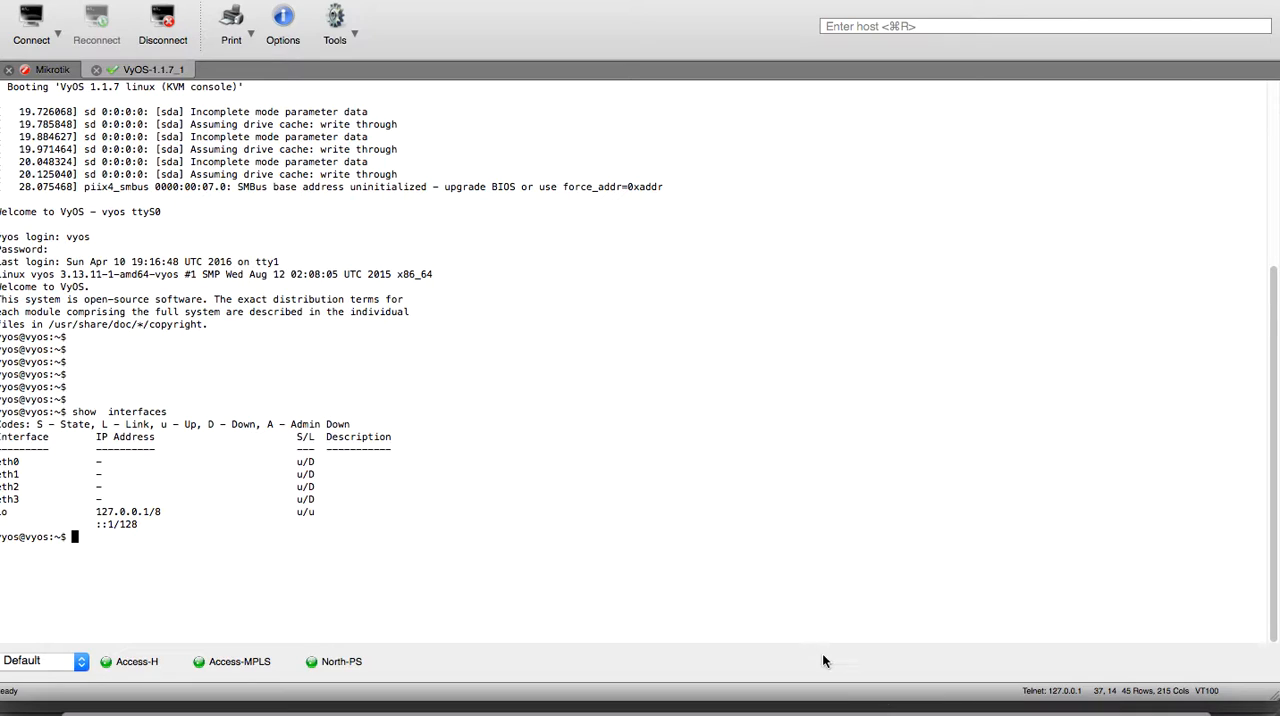